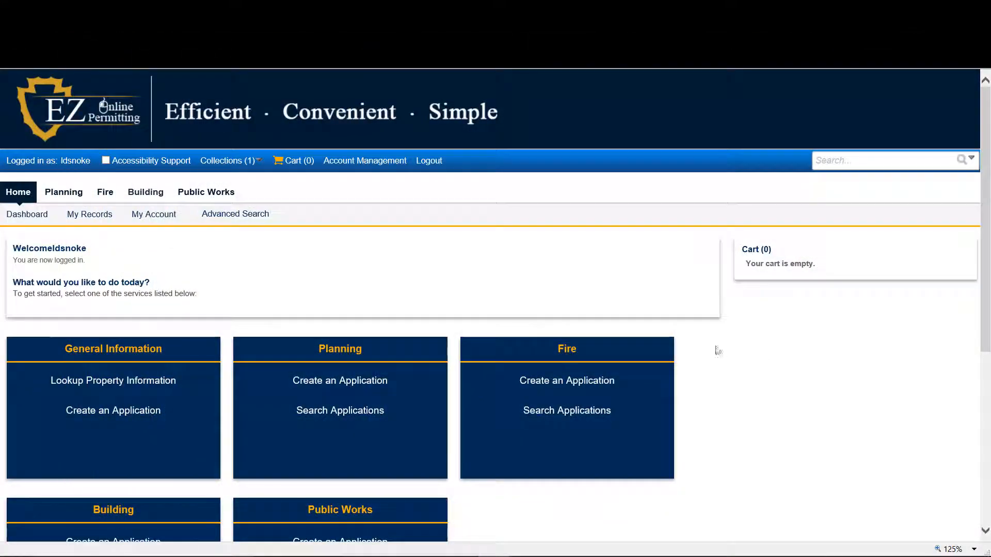
mouse_move(144, 192)
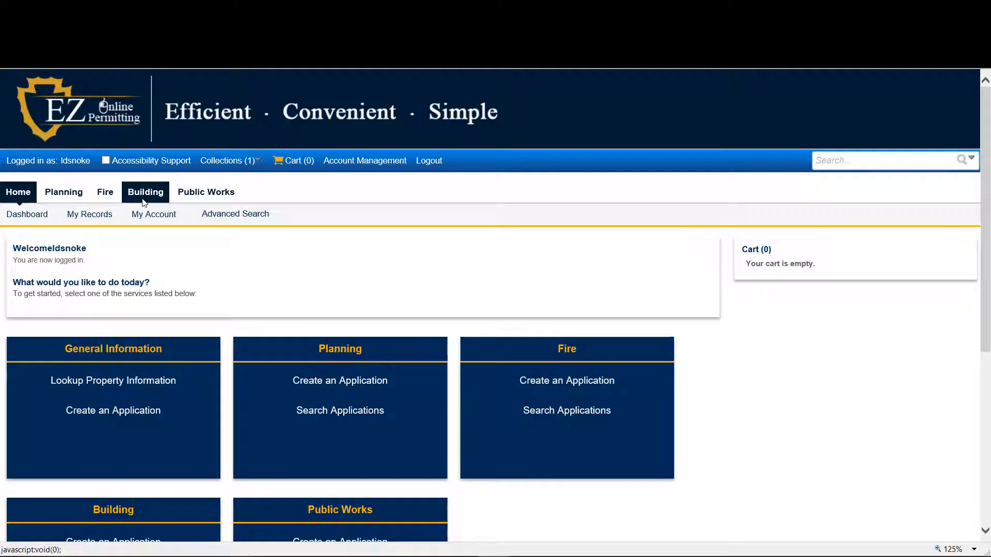
- Open Building permit services and accept the general disclaimer terms to continue
click(146, 192)
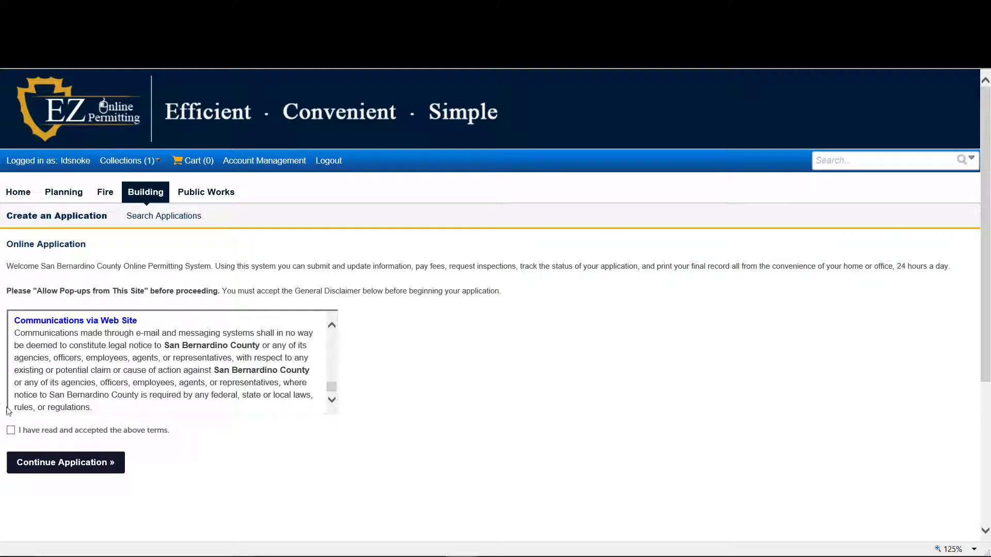
click(65, 461)
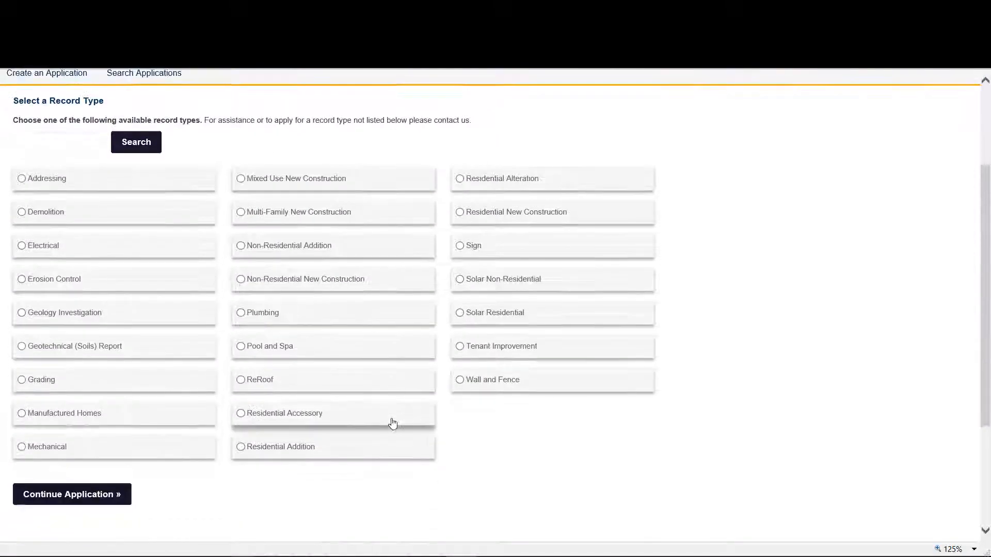
- Search record types for 'residential addition', select Residential Addition, and continue
click(56, 141)
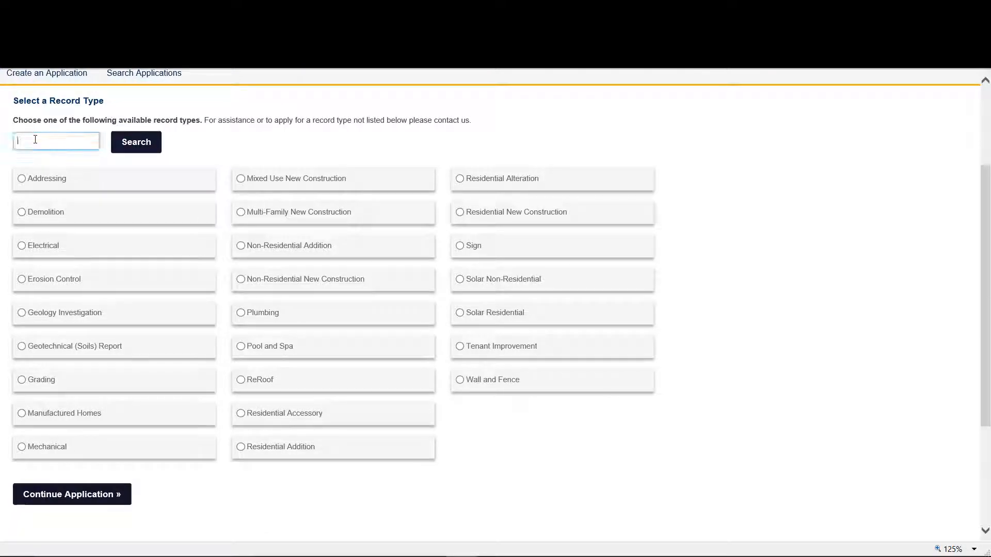
text(residential addi)
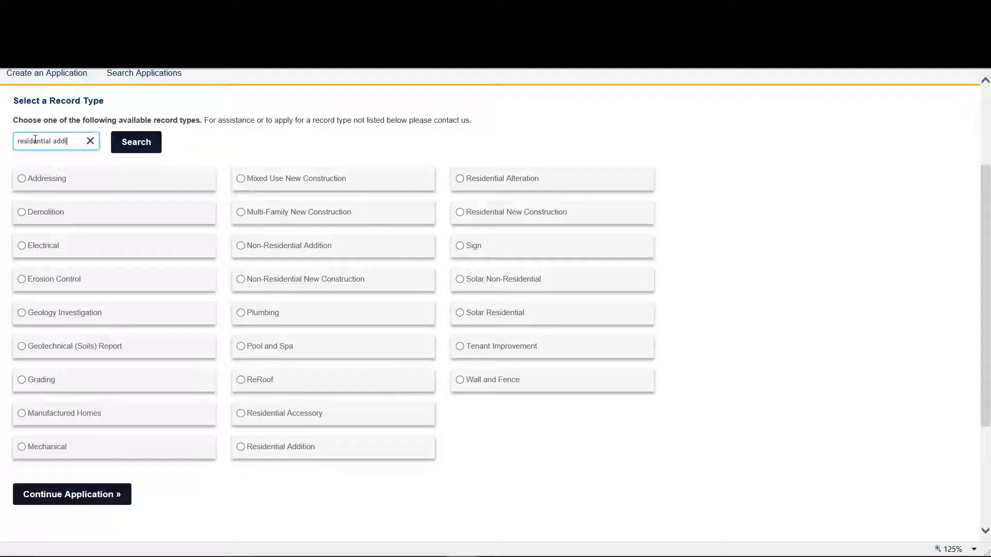
click(136, 141)
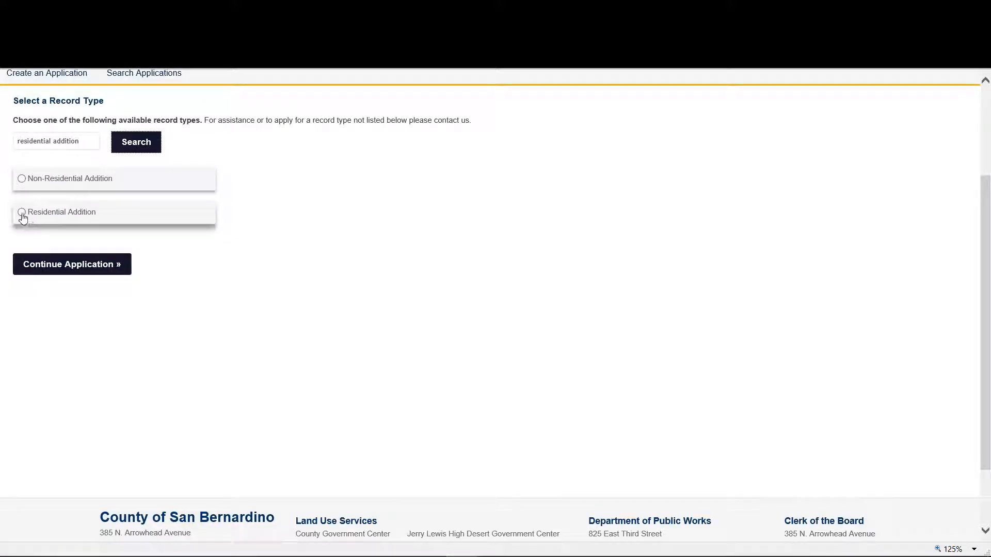
click(20, 211)
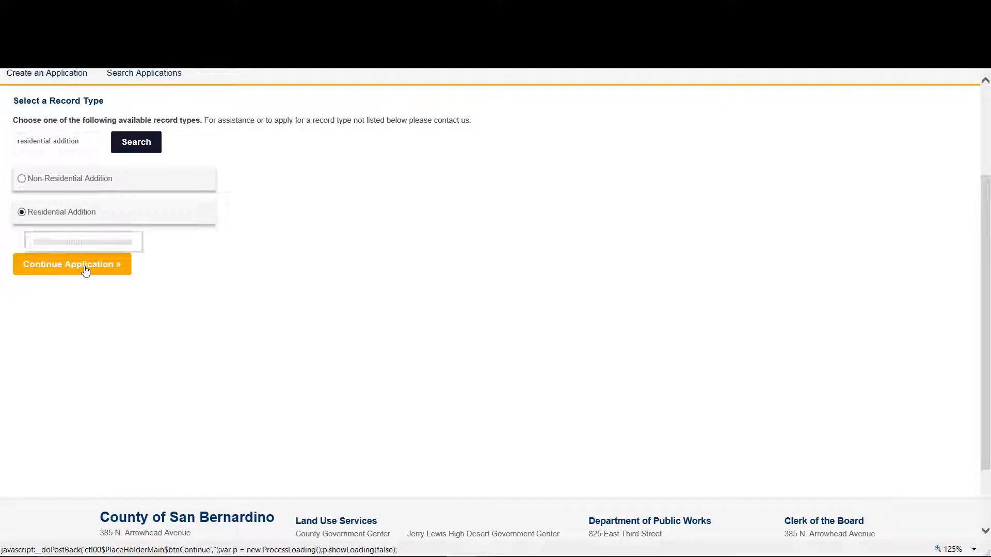
click(72, 264)
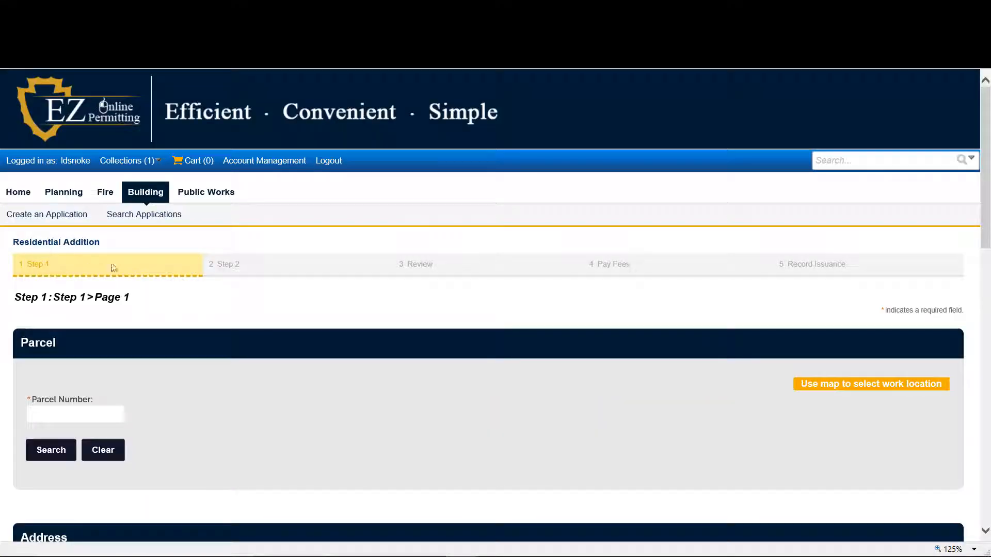
scroll(down, 3)
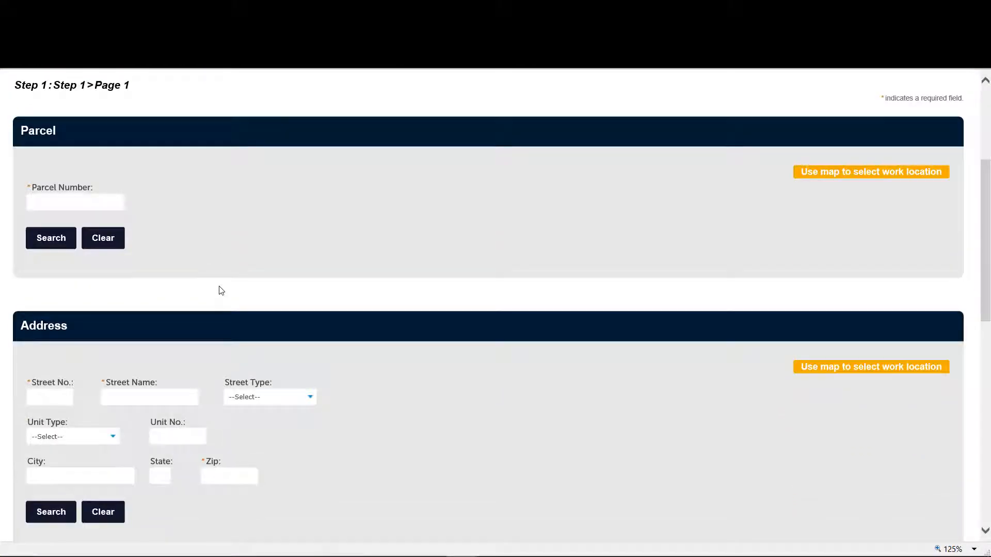
text(0)
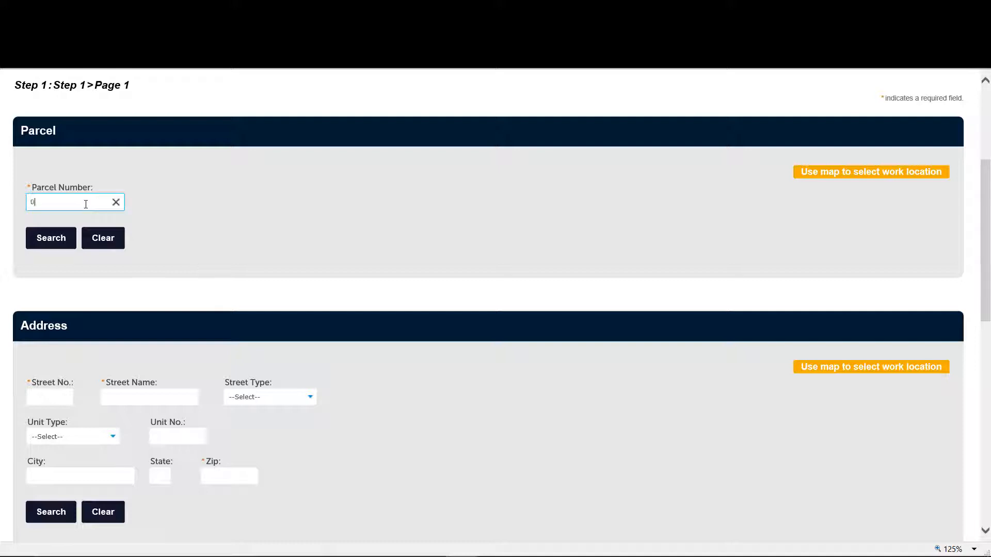
text(0292055)
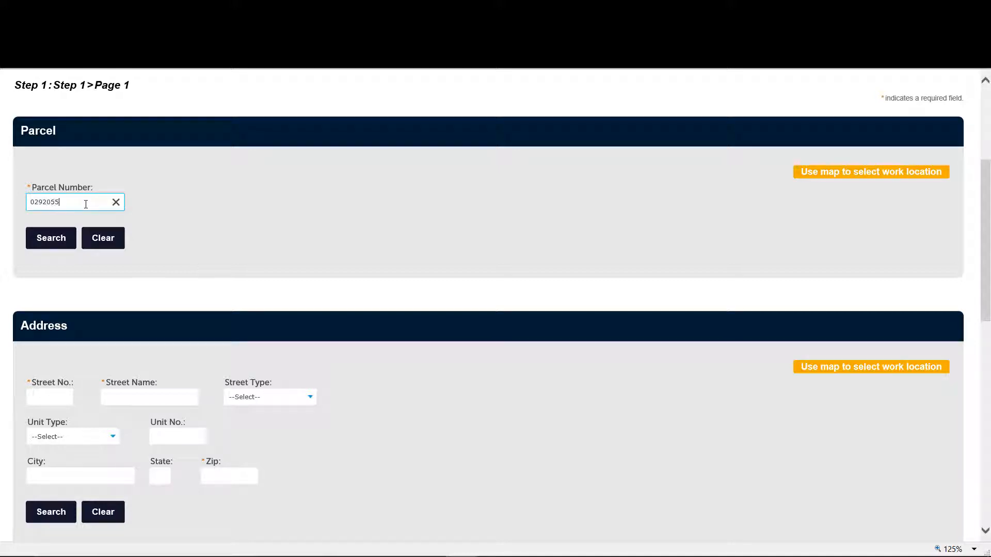
scroll(down, 3)
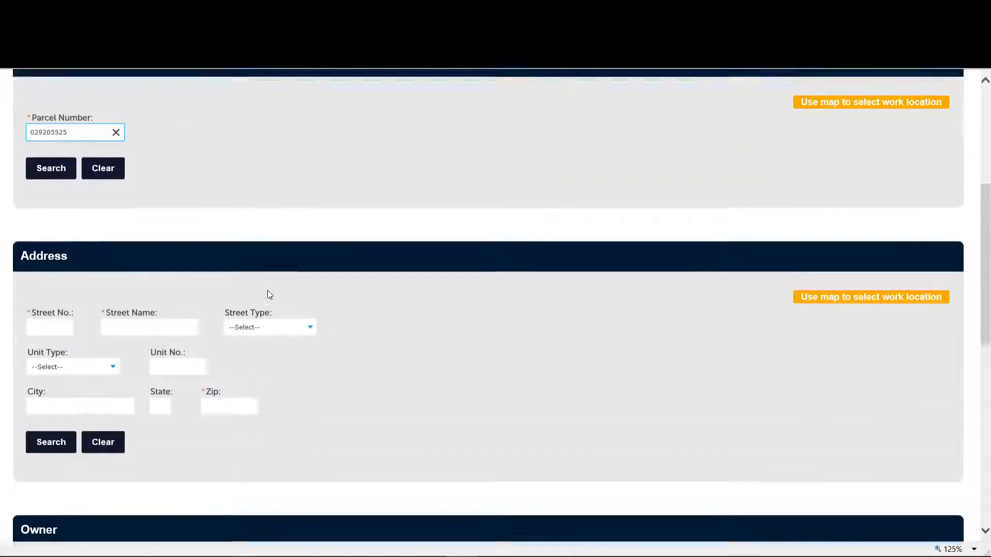
click(50, 168)
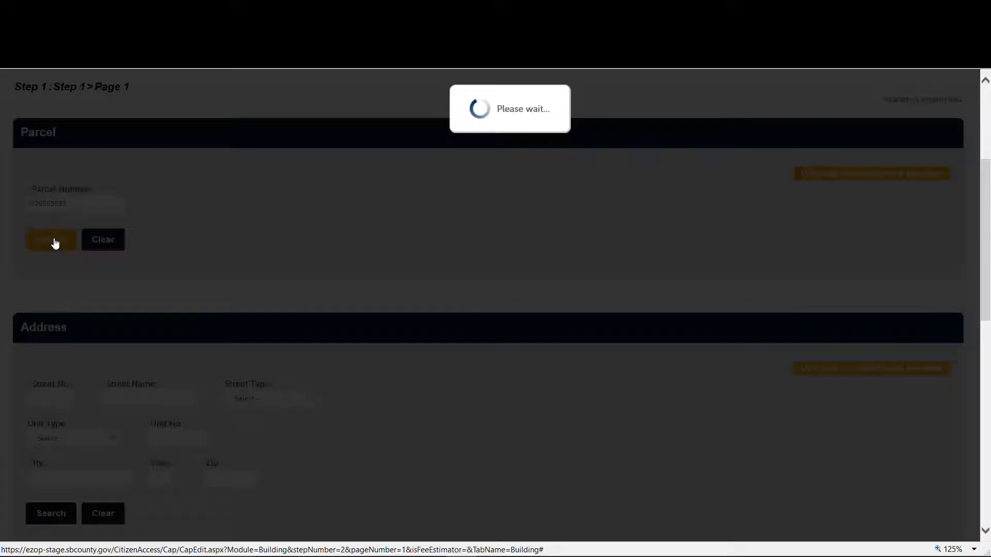
click(51, 240)
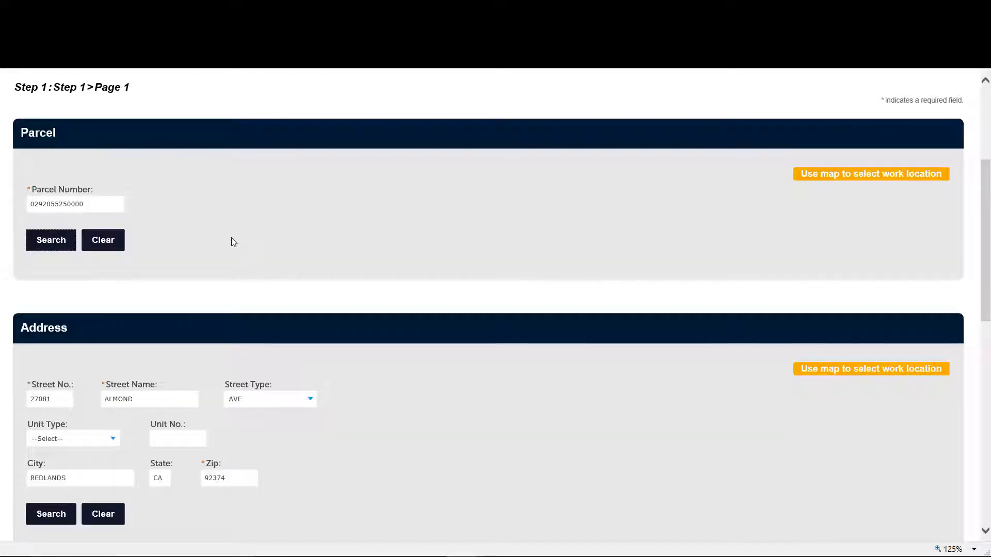
- Submit the filled-in parcel page to continue the application
scroll(down, 3)
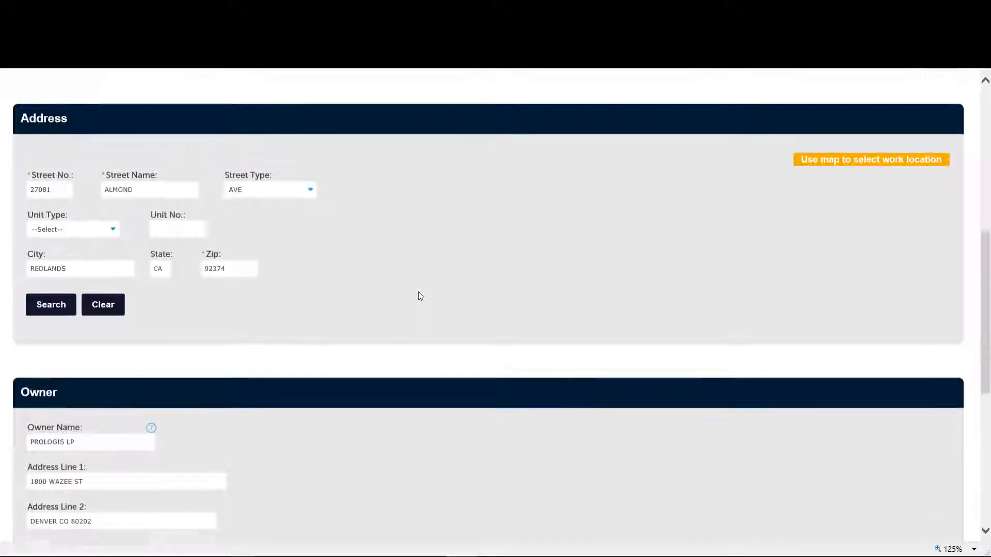
scroll(down, 3)
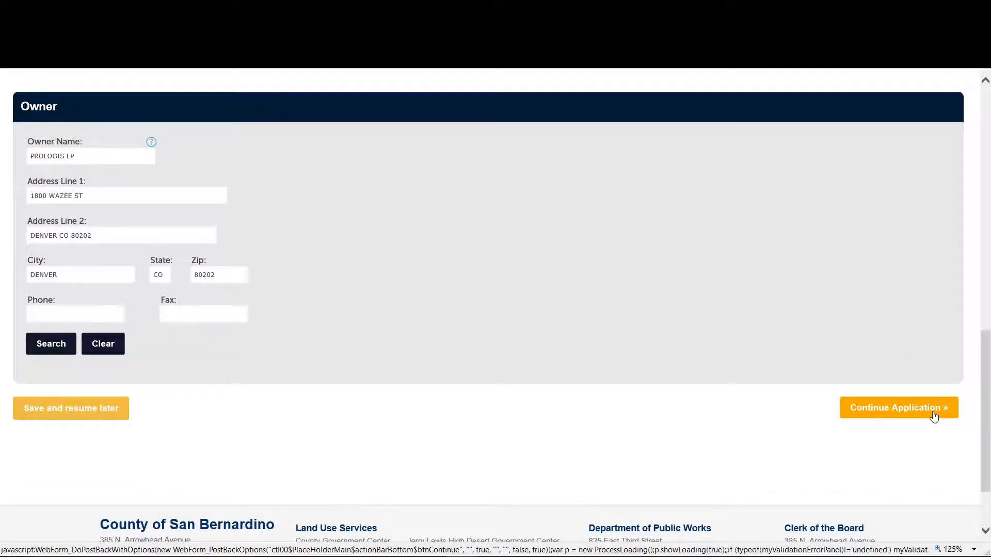
click(898, 408)
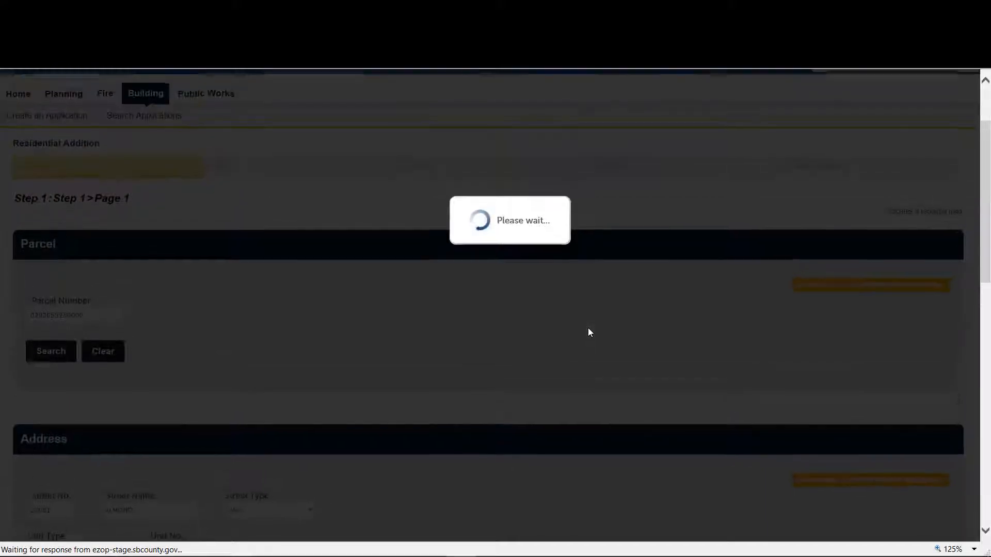
click(50, 351)
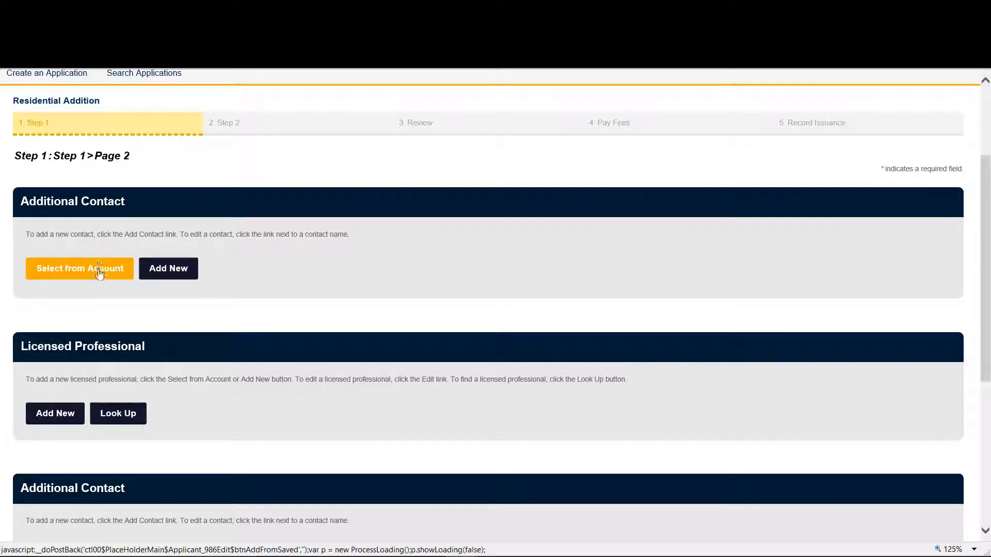
click(79, 268)
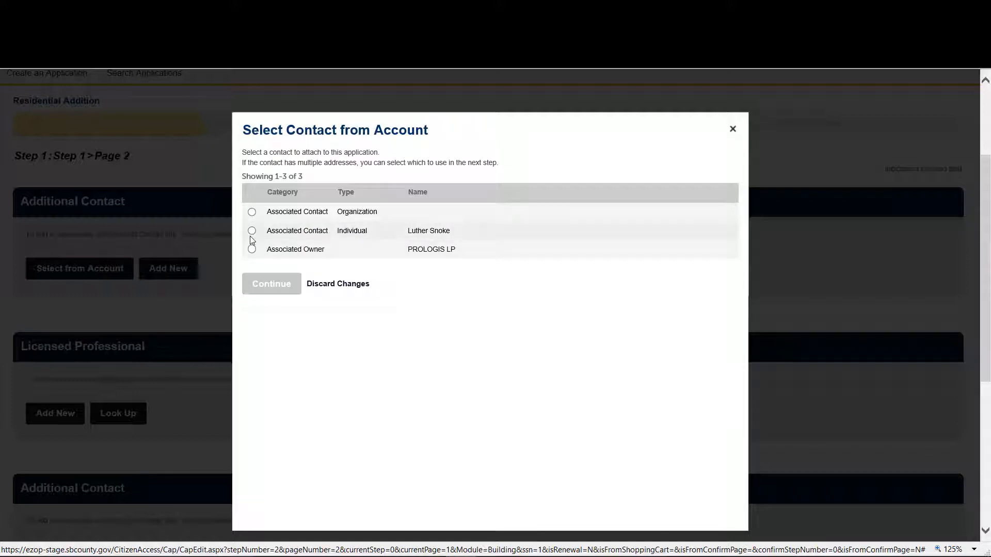
click(271, 284)
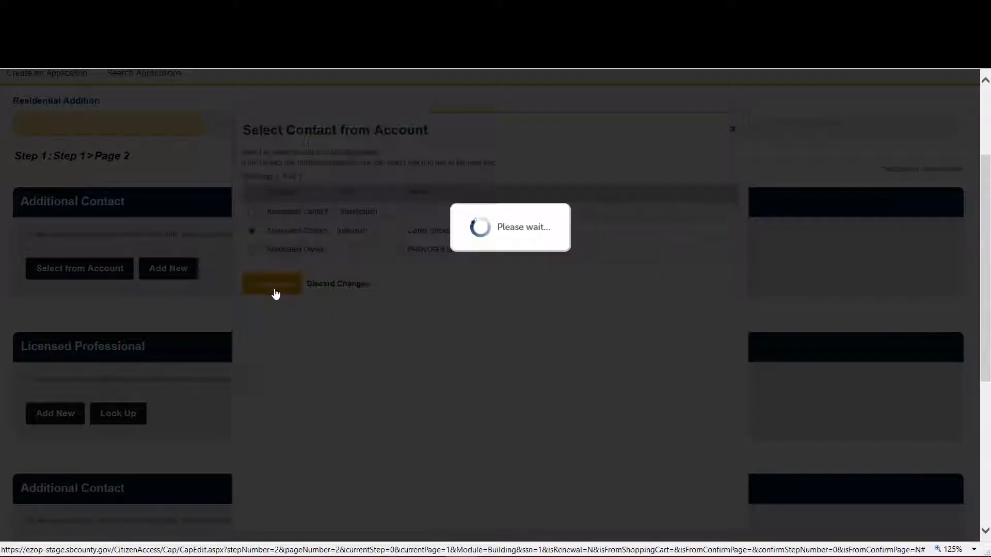
click(271, 283)
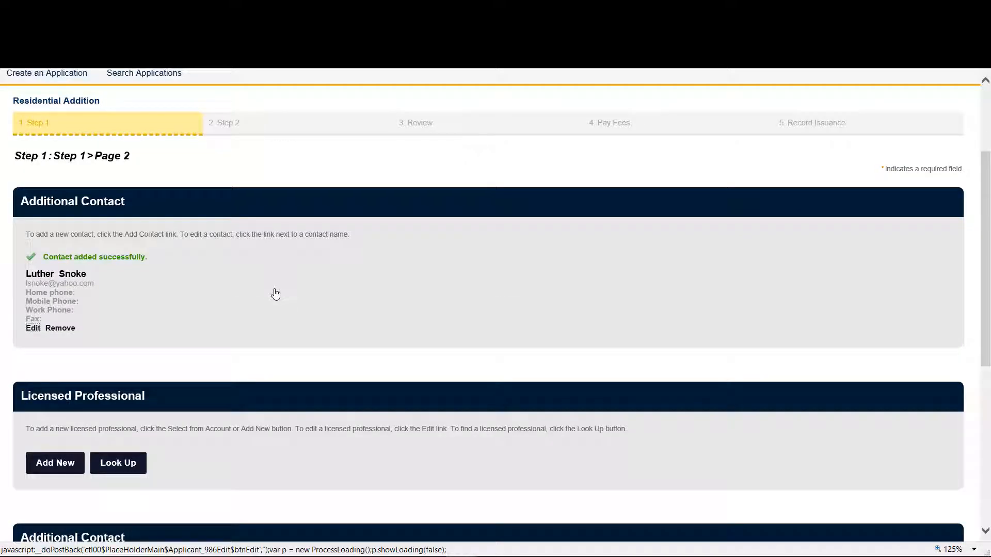
scroll(down, 3)
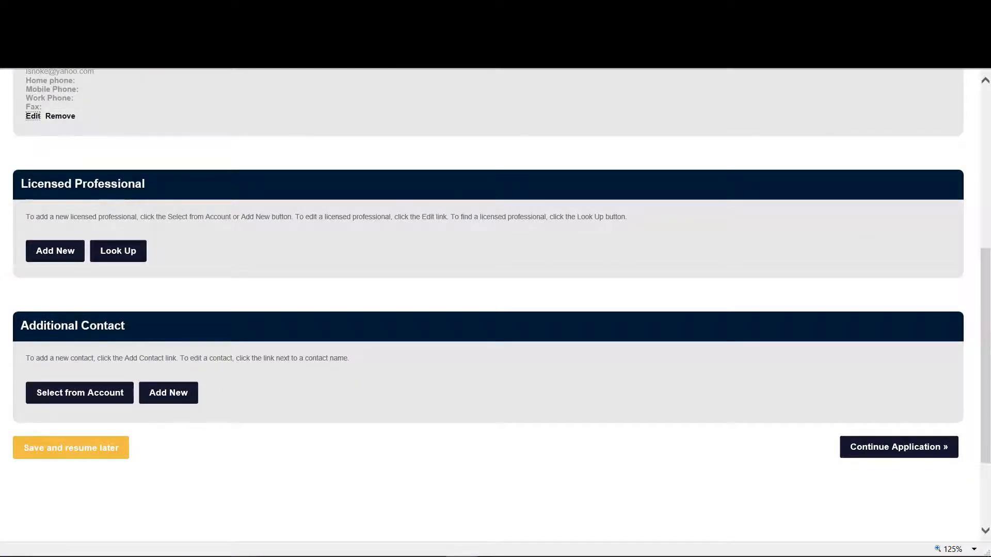
mouse_move(71, 282)
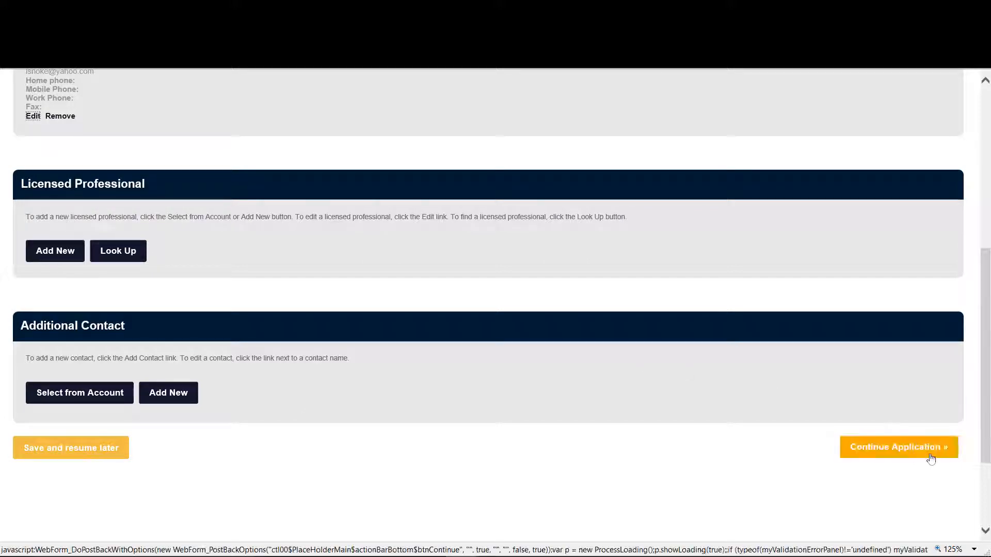
click(898, 447)
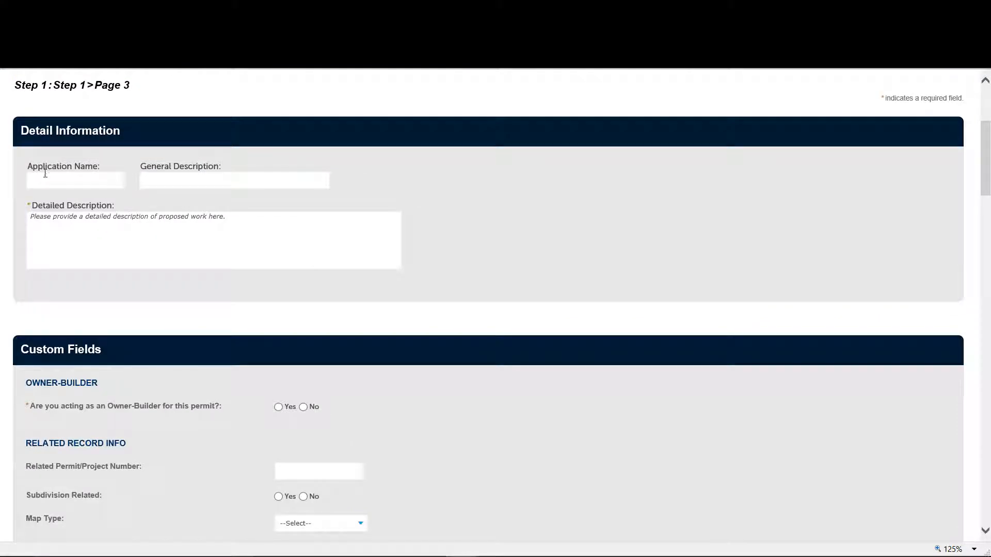
- Enter 'Add a bedroom to Home' as the general description
text(B)
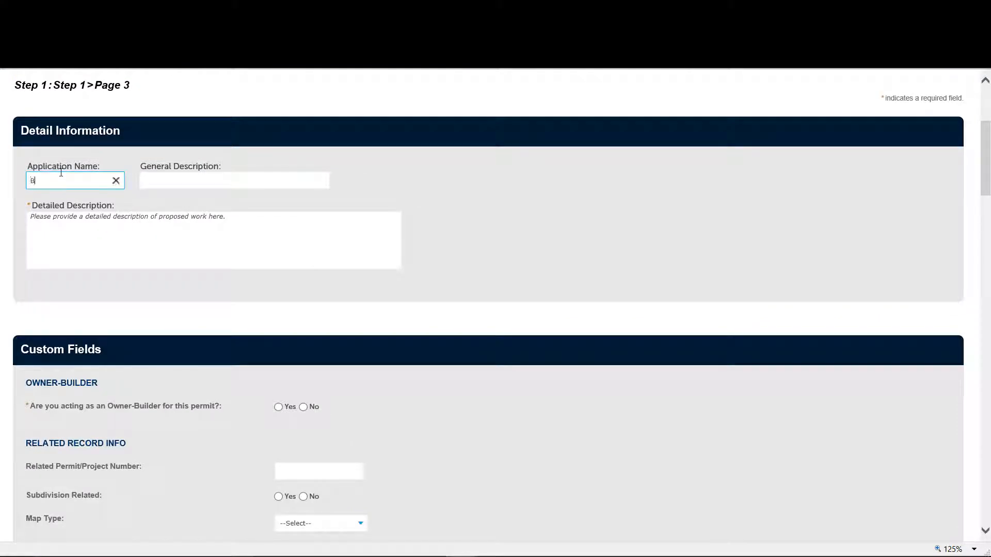
text(edroom Addit)
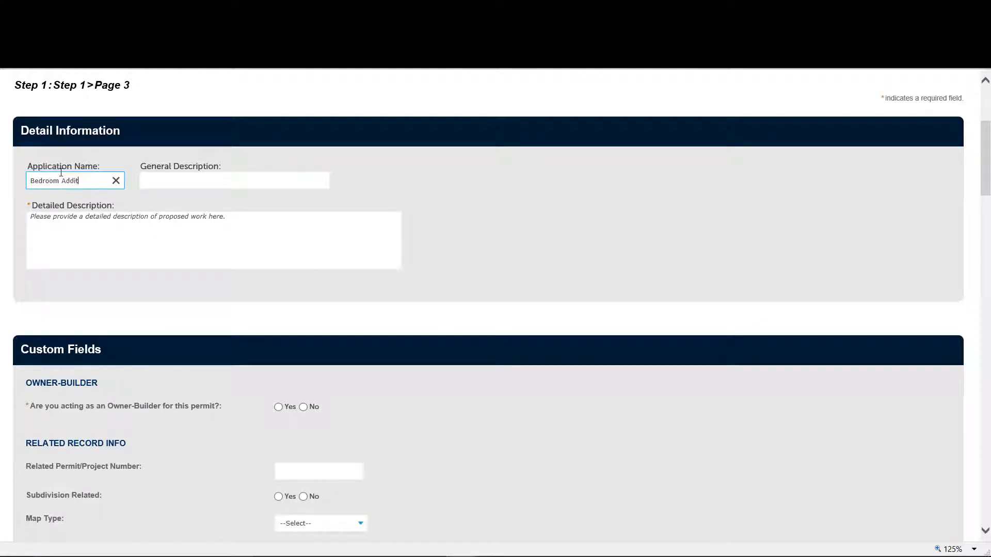
text(A)
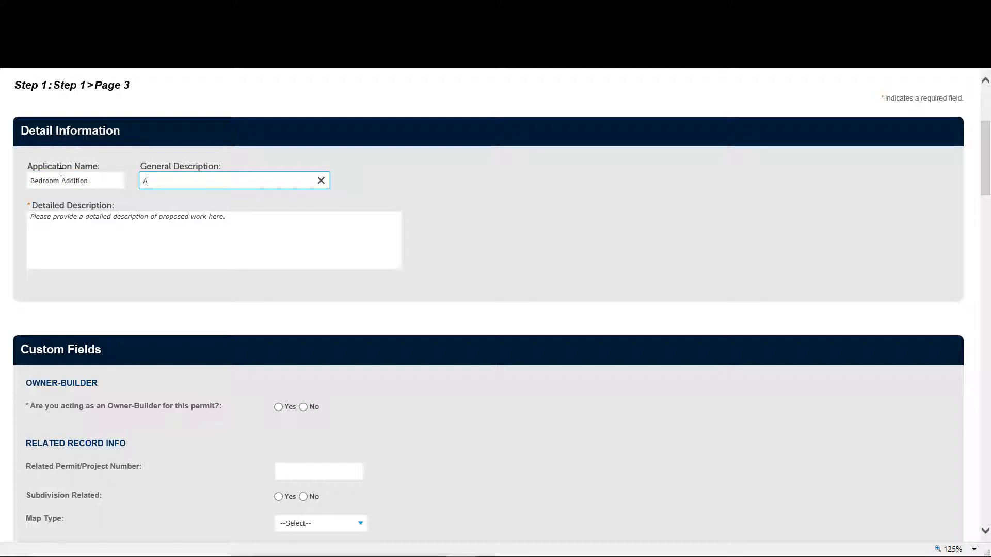
text(dd a bedro)
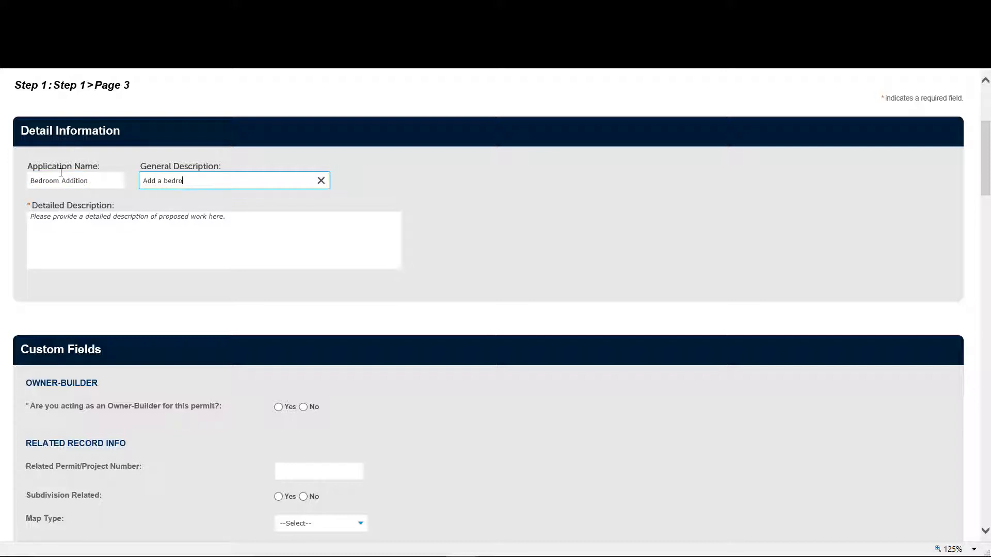
- Enter the detailed description 'Addition of a 400 sq foot gameroom and bedroom'
click(213, 240)
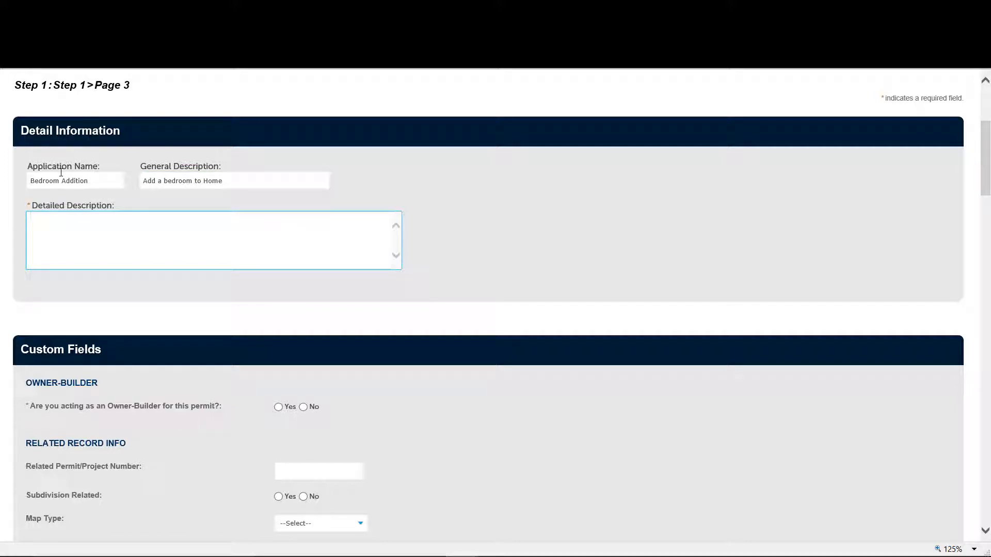
text(Addition of a)
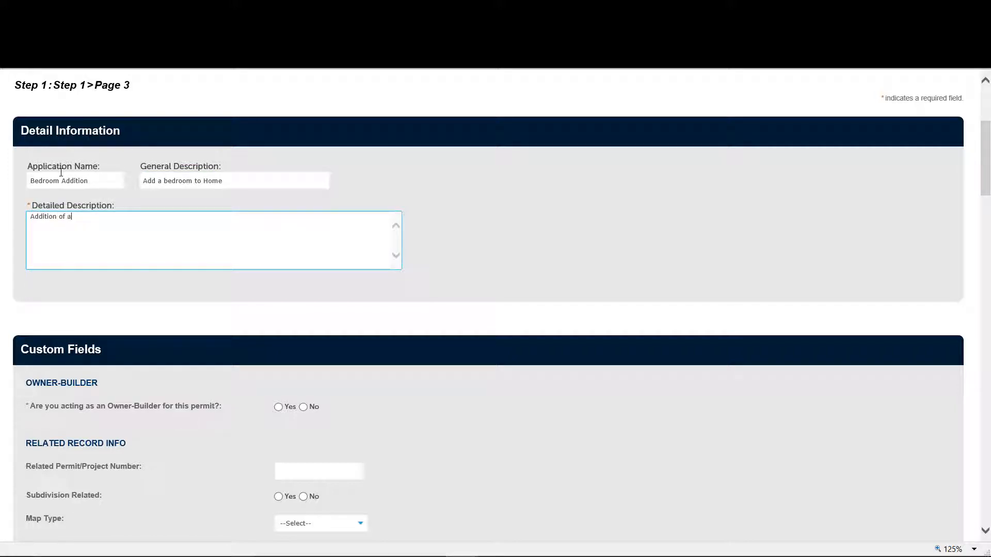
text(4)
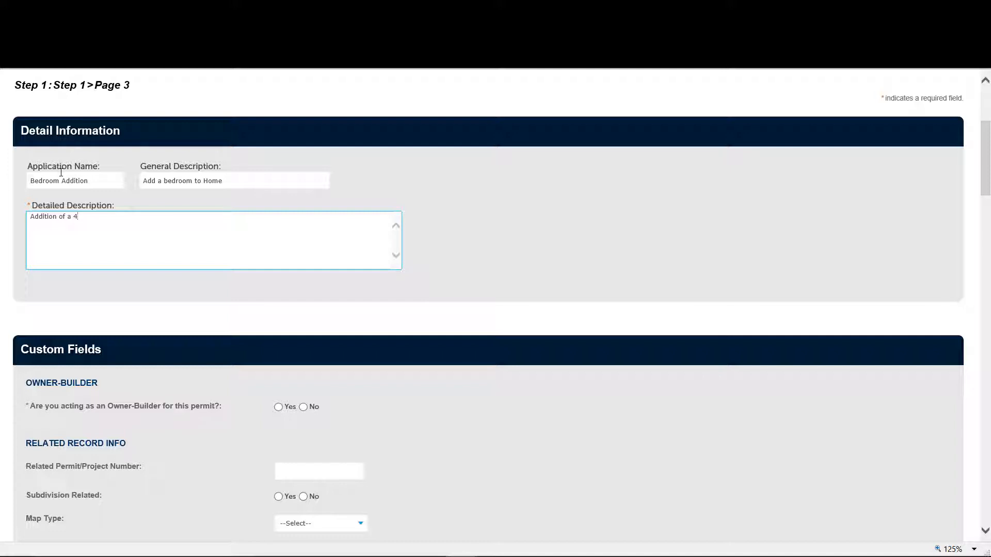
text(00 sq)
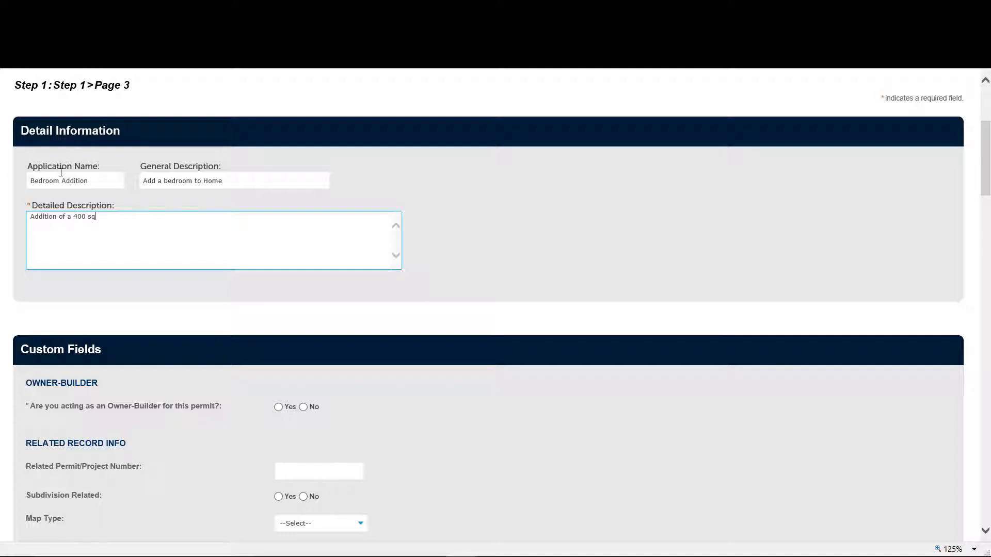
text(foot)
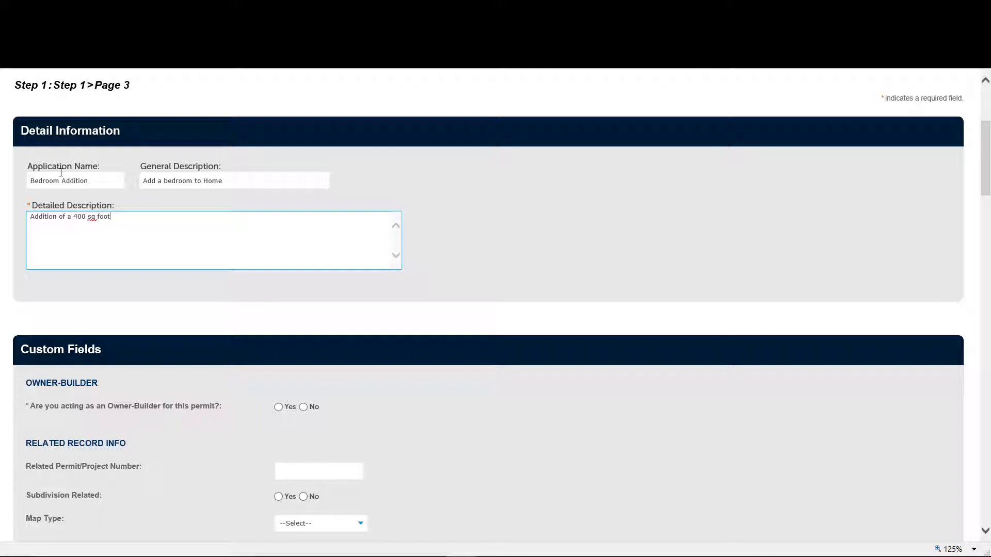
text(g)
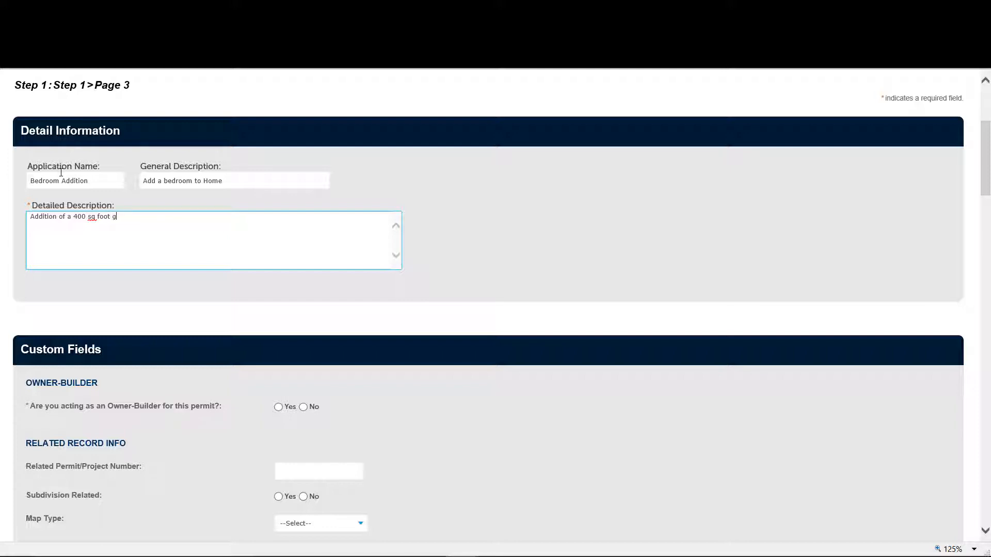
text(ameroom an)
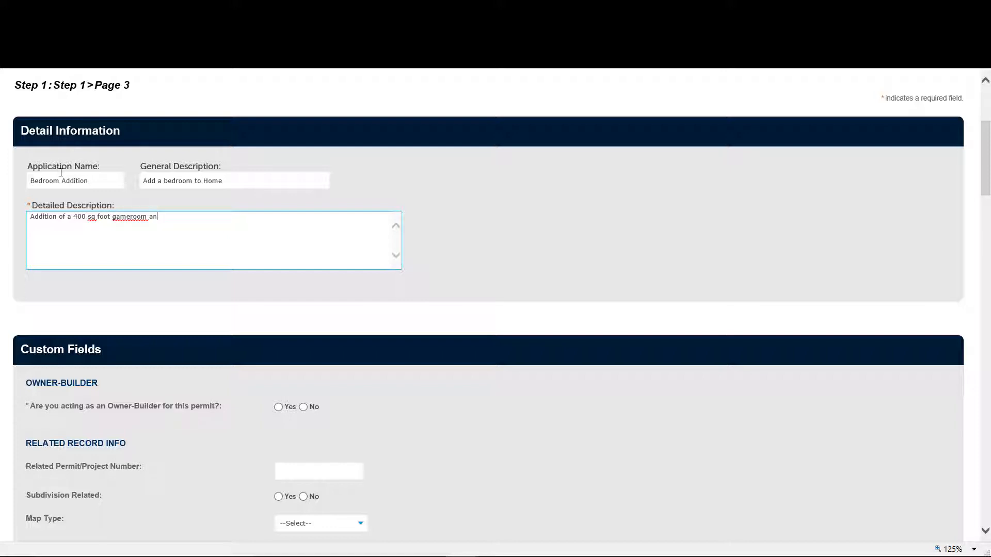
text(d bedroom)
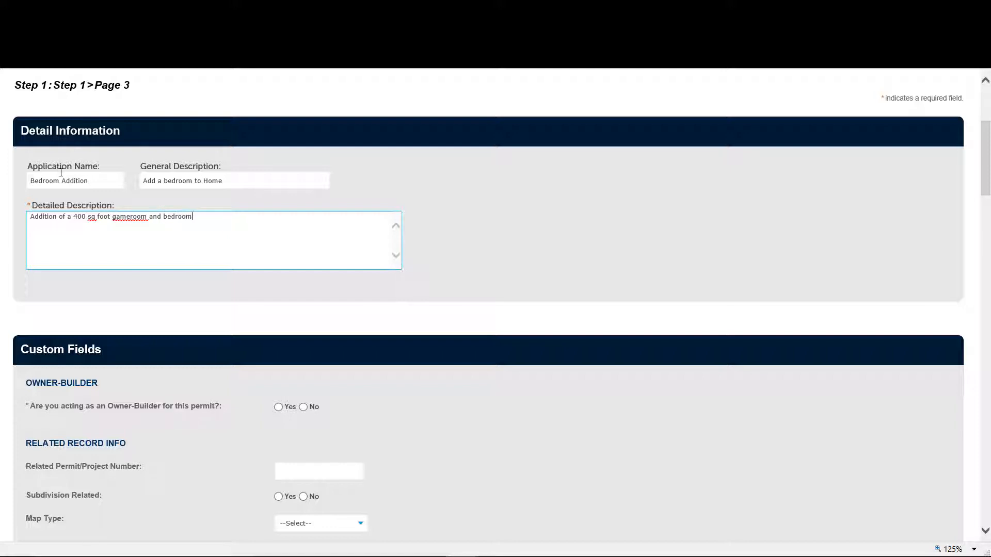
- Answer No to owner-builder, enter 400 square footage, and No to water and existing sprinklers
scroll(down, 3)
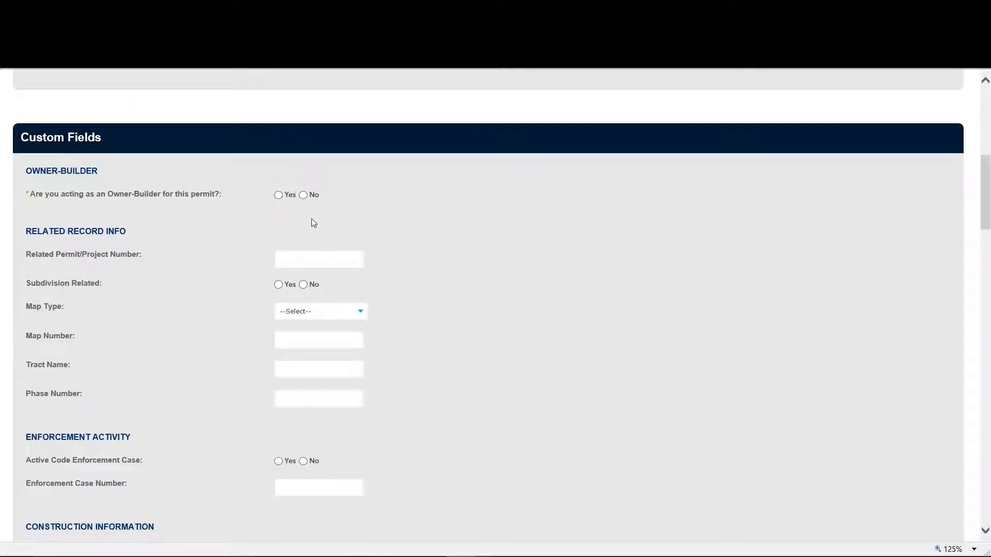
click(304, 194)
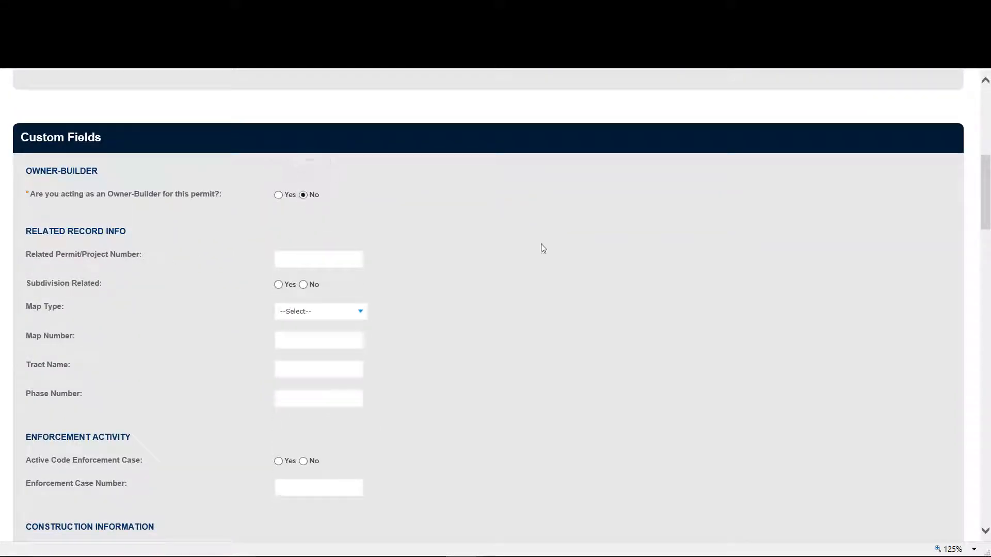
scroll(down, 3)
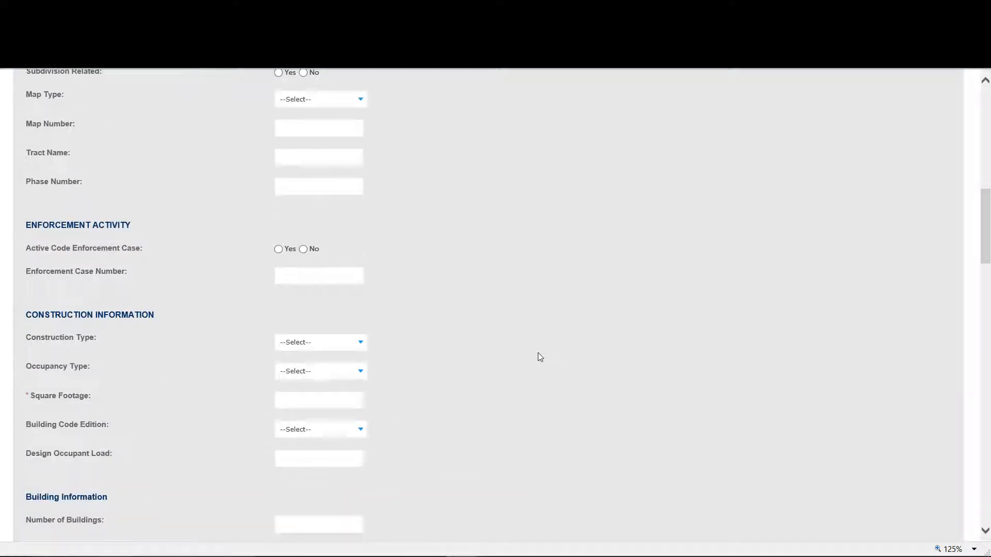
text(400)
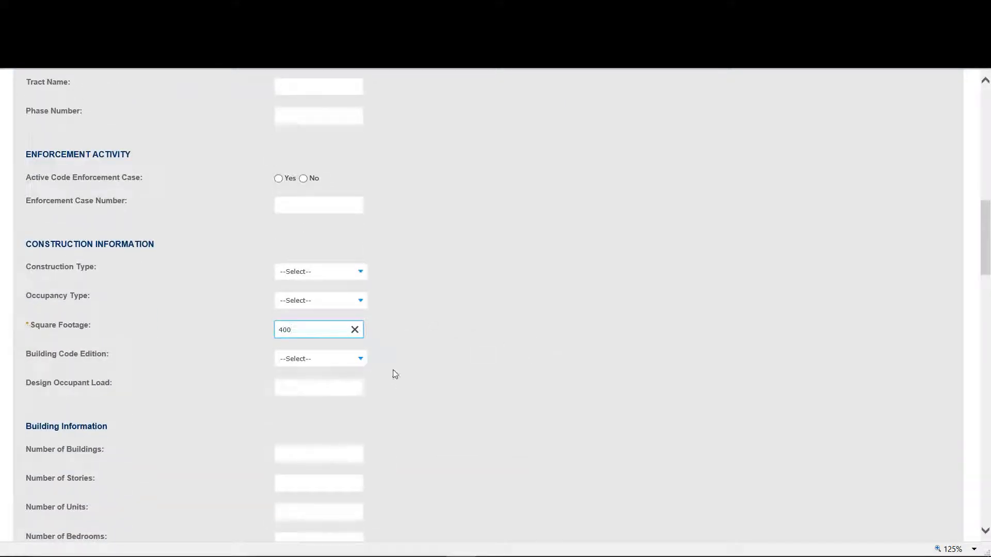
scroll(down, 3)
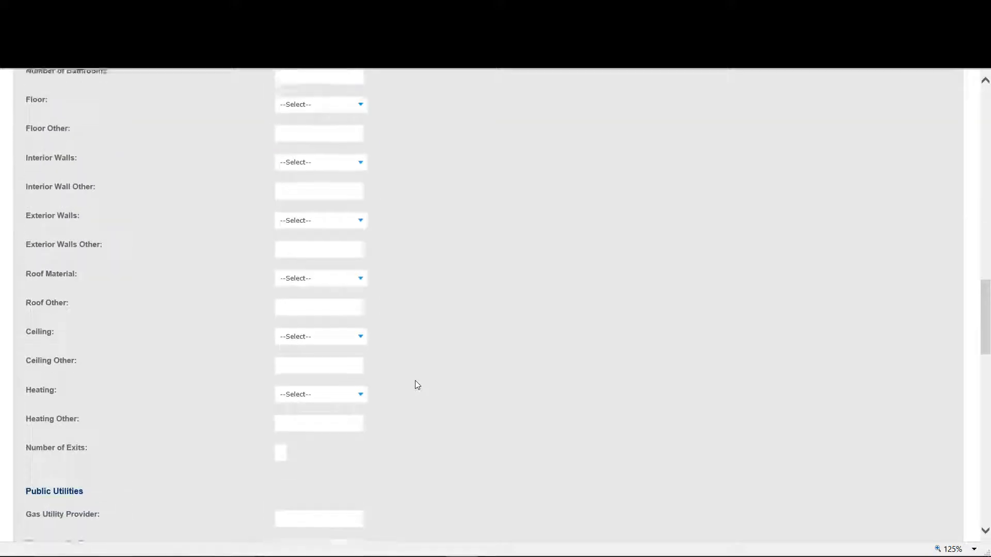
scroll(down, 3)
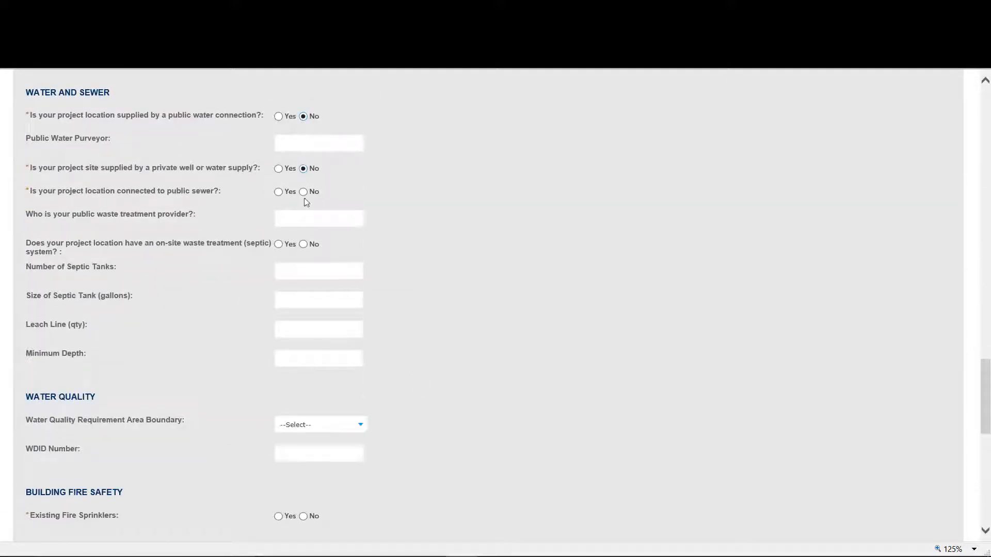
scroll(down, 3)
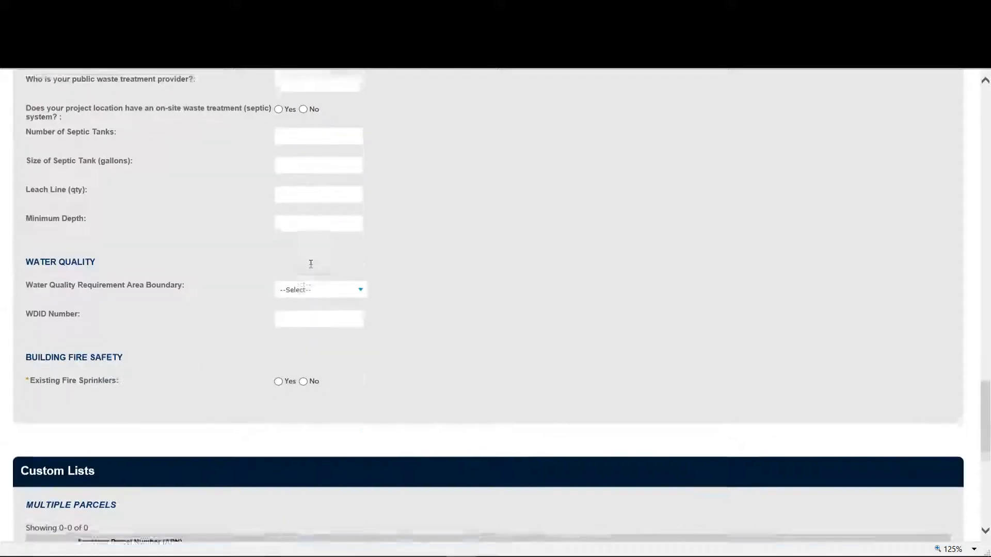
click(303, 374)
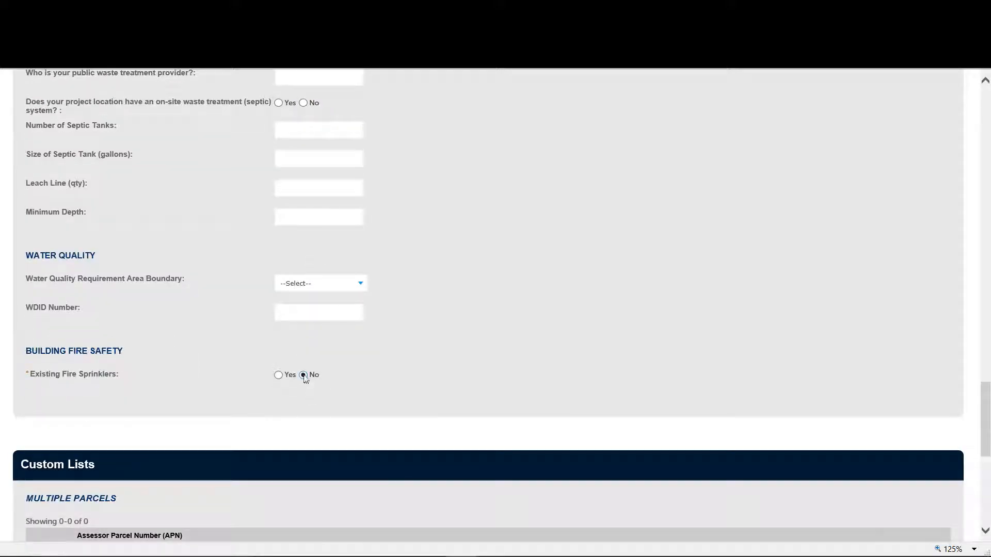
scroll(down, 3)
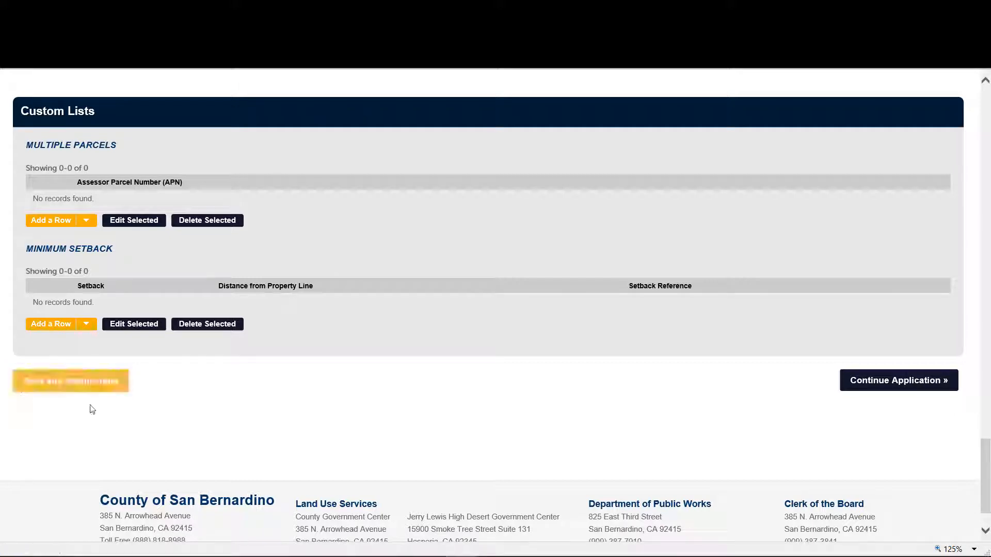
mouse_move(174, 362)
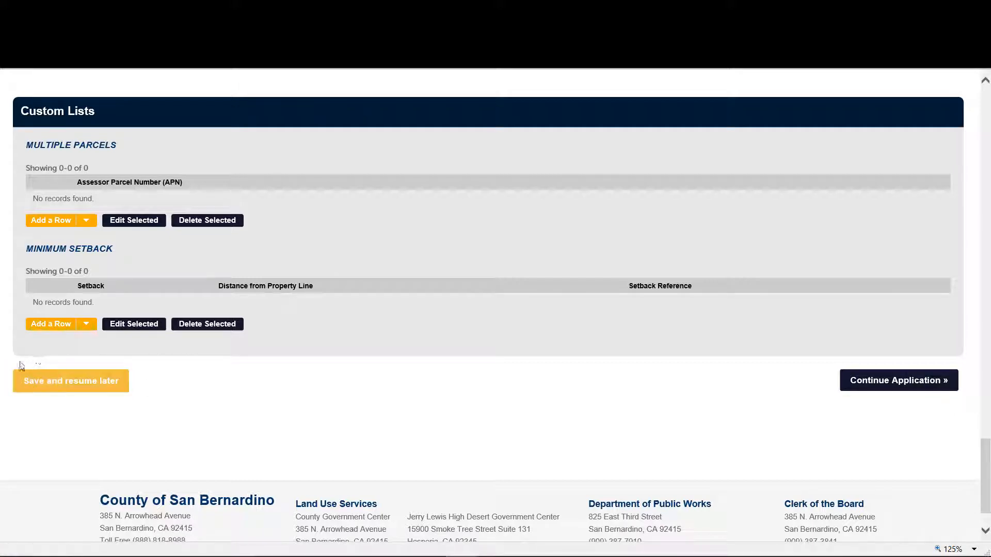
mouse_move(81, 408)
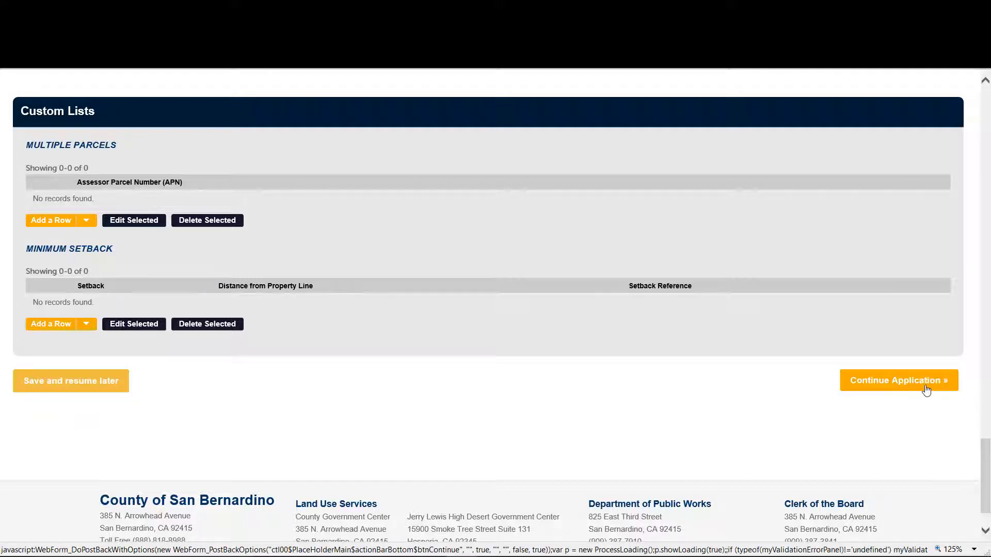
mouse_move(898, 380)
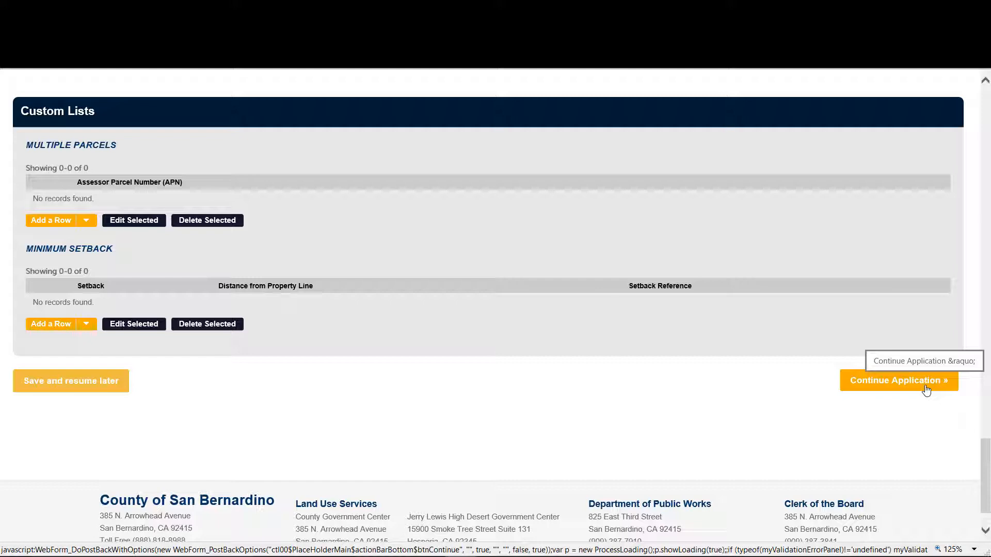
- Continue from the detail page to the Step 2 attachments page
click(898, 380)
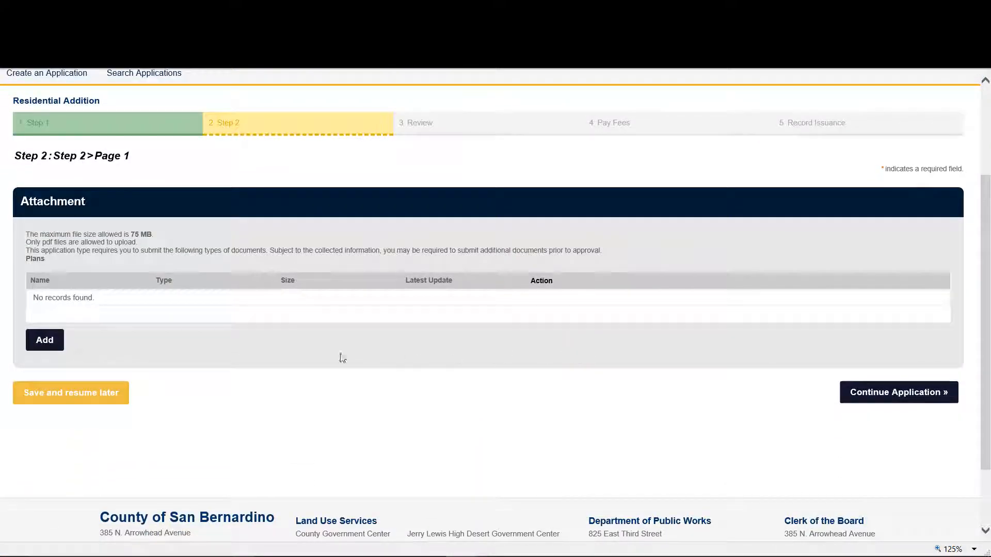
mouse_move(34, 219)
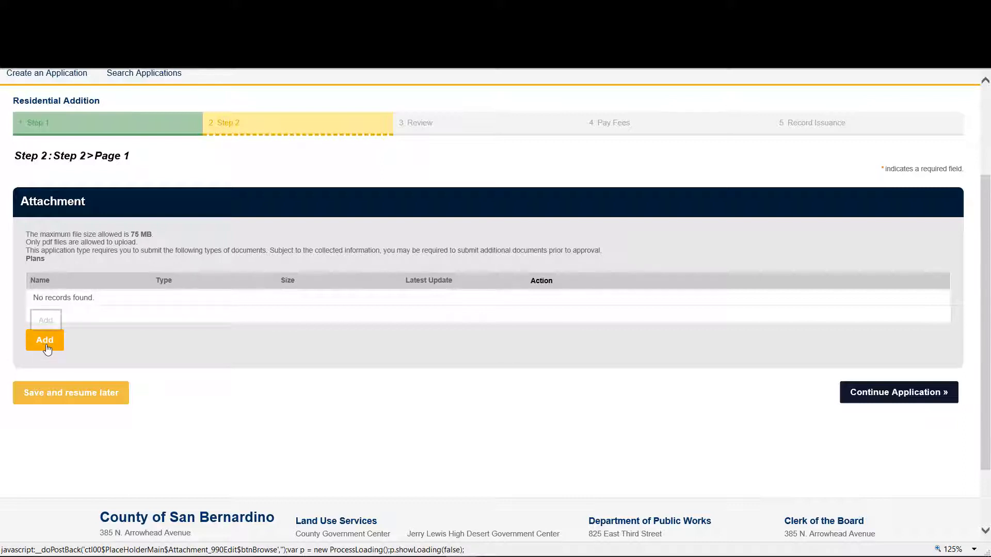
- Upload Sample Plan.pdf from the Desktop through the File Upload dialog
click(44, 340)
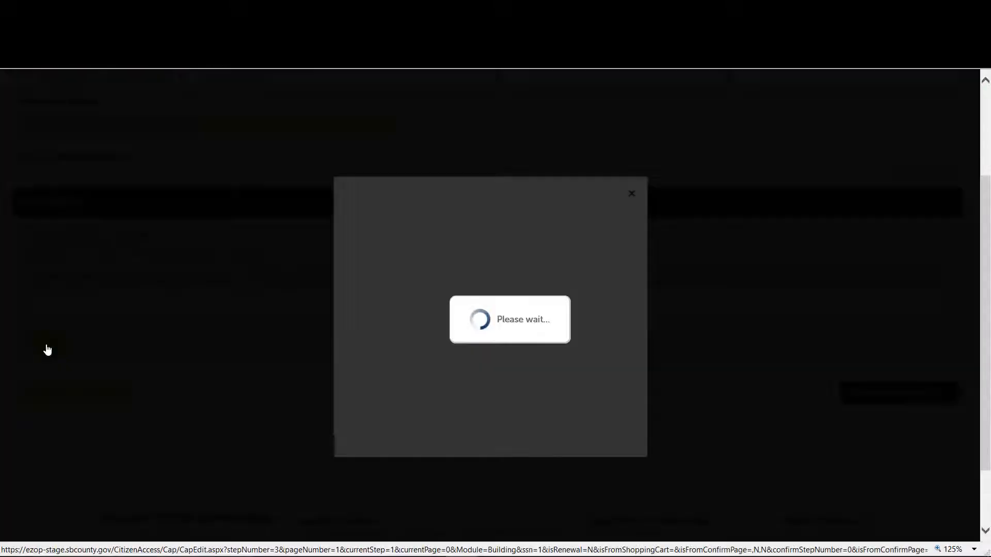
click(44, 340)
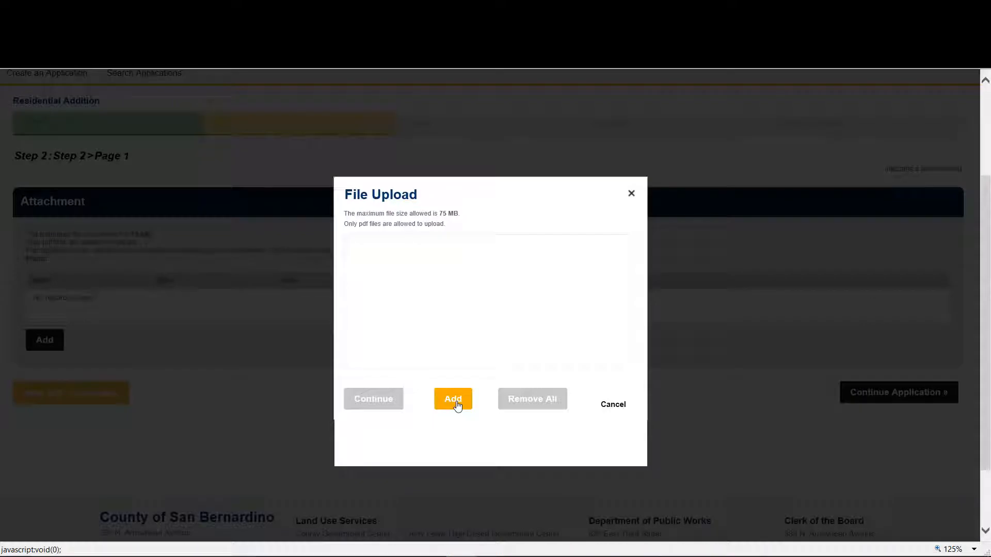
click(452, 399)
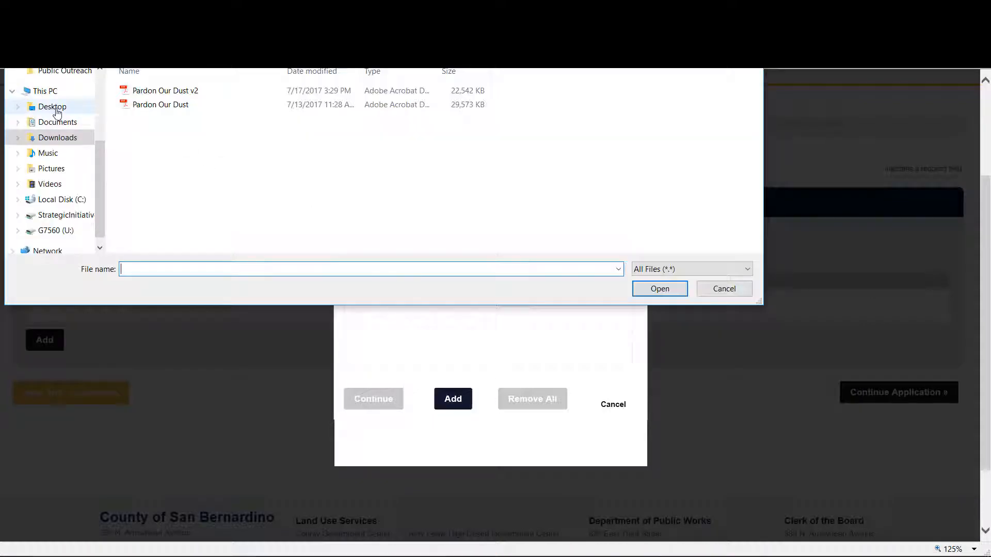
click(51, 107)
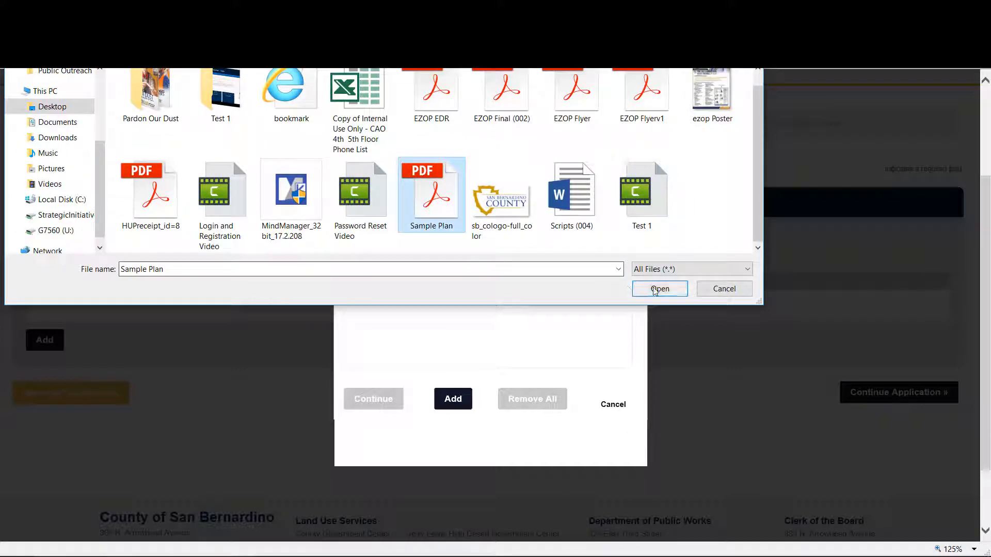
click(659, 289)
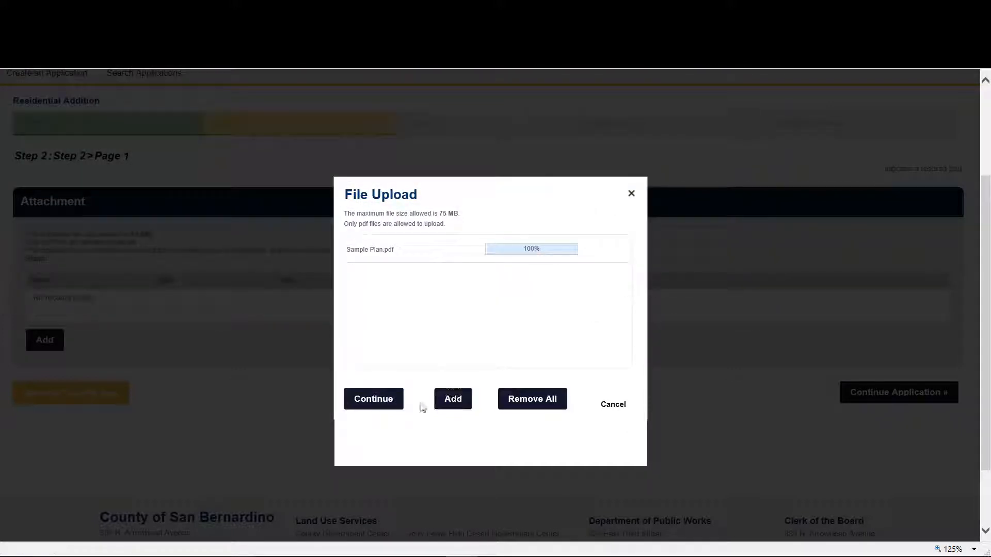
click(373, 399)
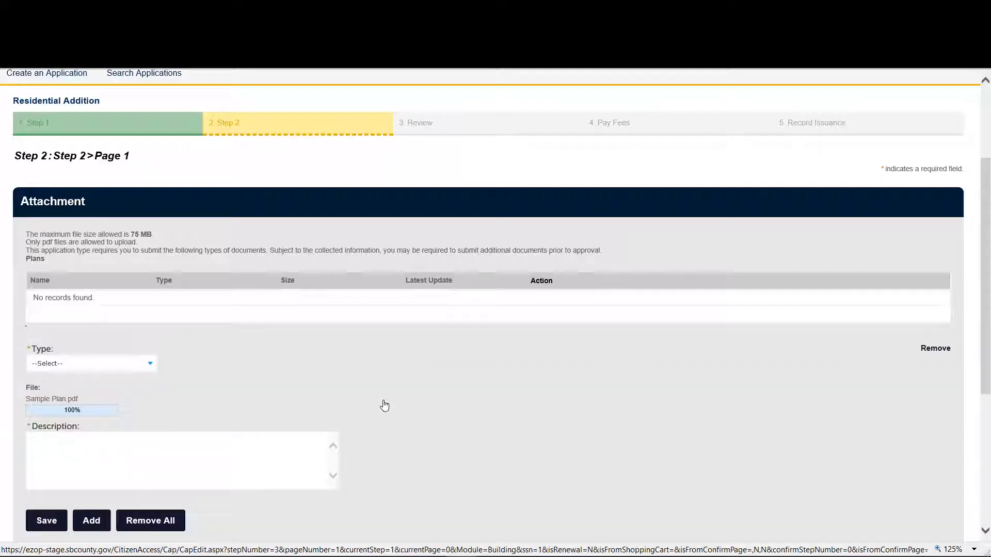
- Save Sample Plan.pdf as type Plans described 'Plans for bedroom/gameroom', then continue to review
scroll(down, 3)
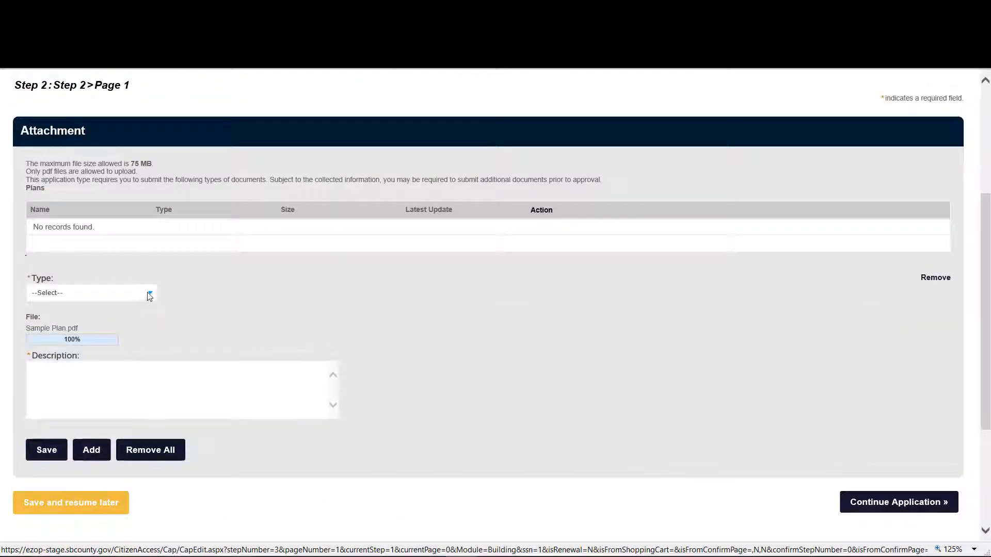
mouse_move(160, 301)
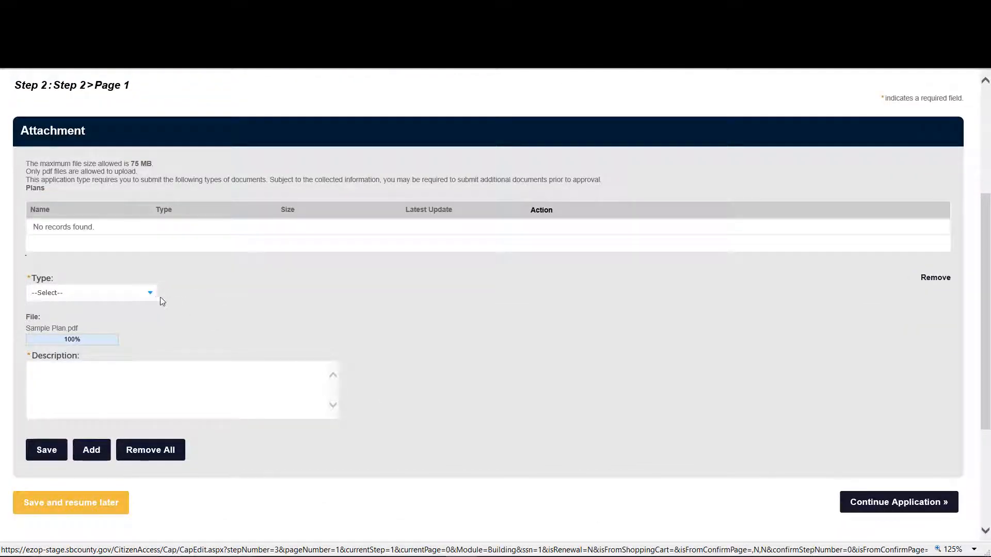
click(92, 292)
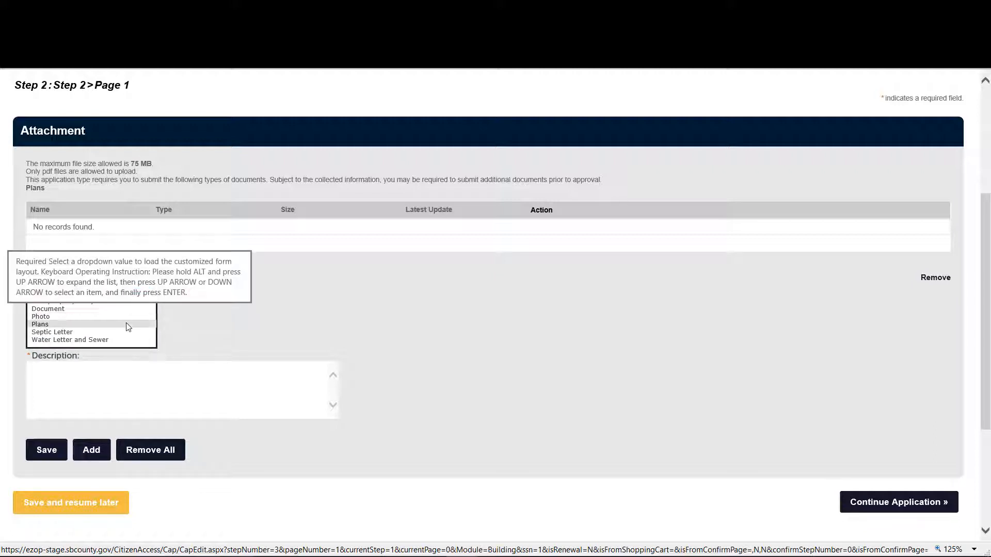
click(40, 324)
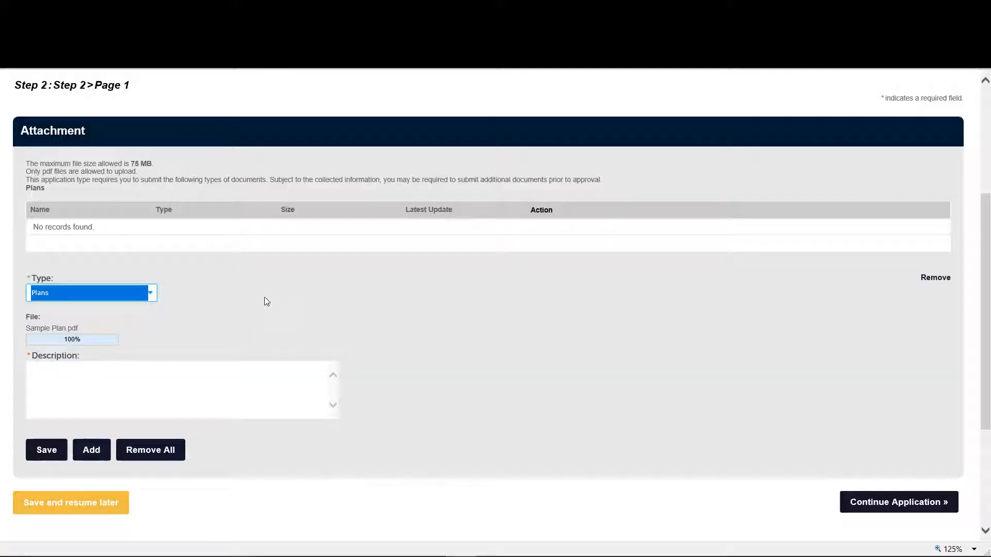
click(181, 391)
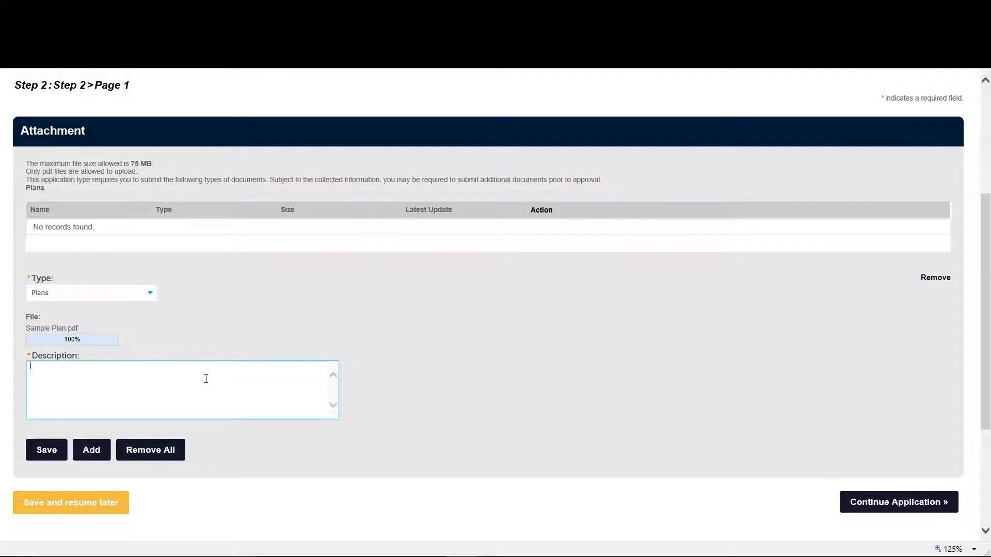
text(Plans)
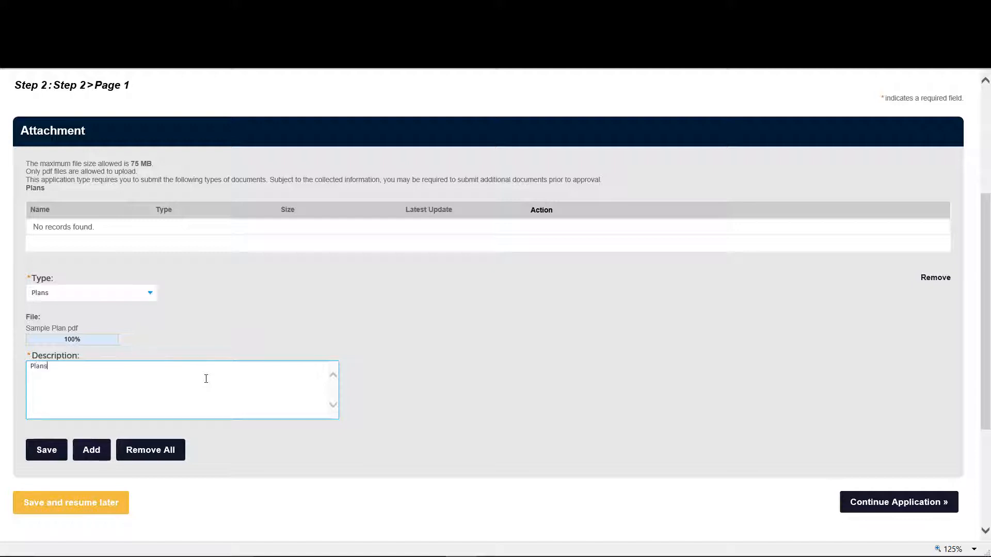
text(for bed)
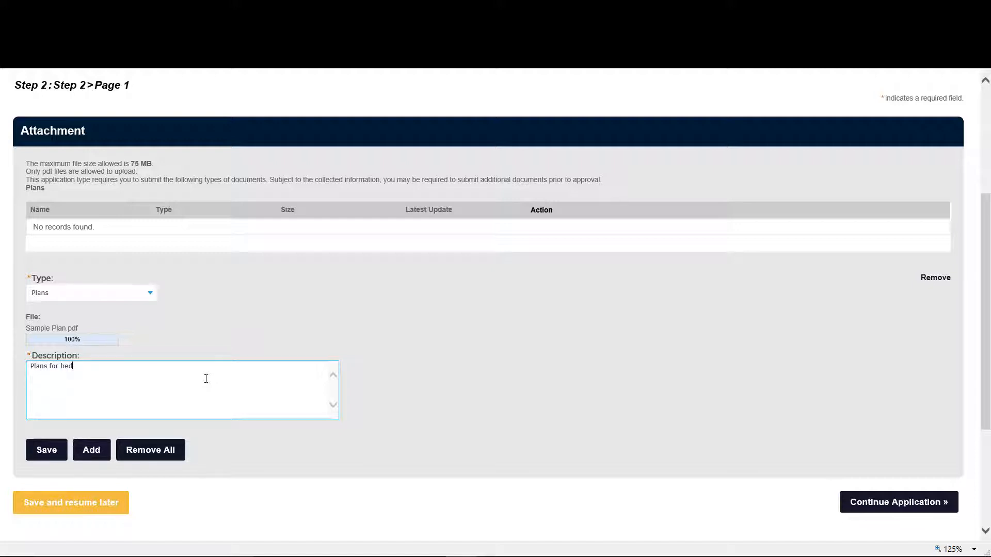
text(room/g)
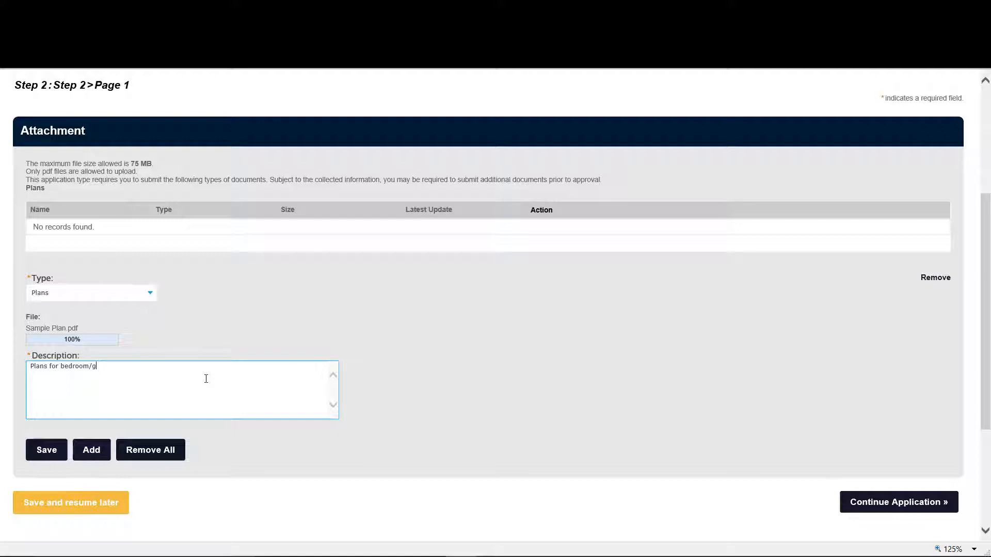
text(ameroom)
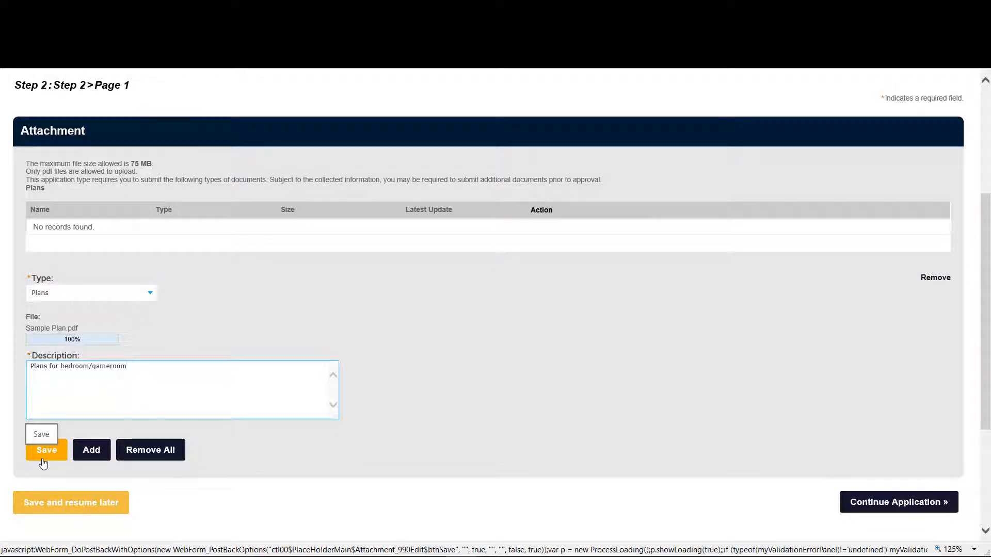
click(46, 450)
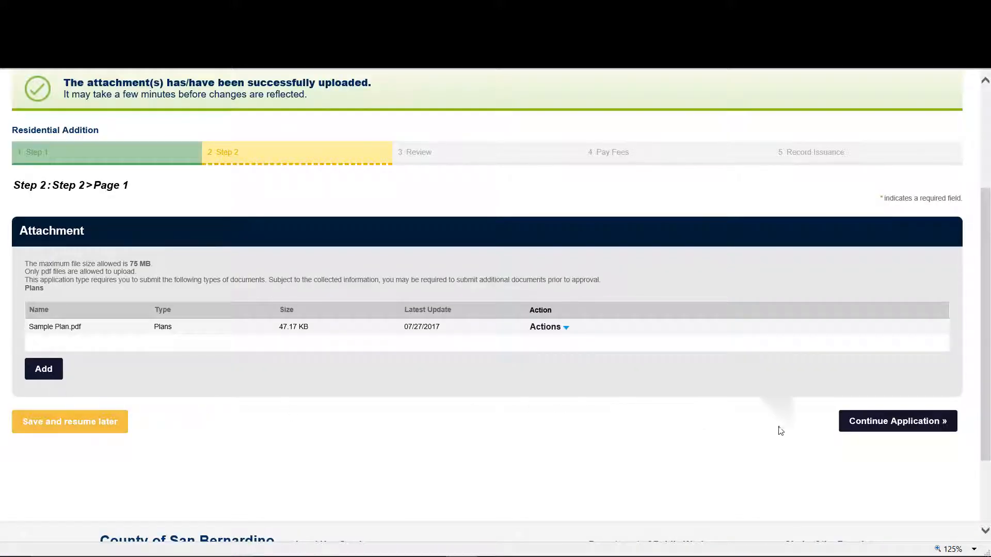
mouse_move(891, 430)
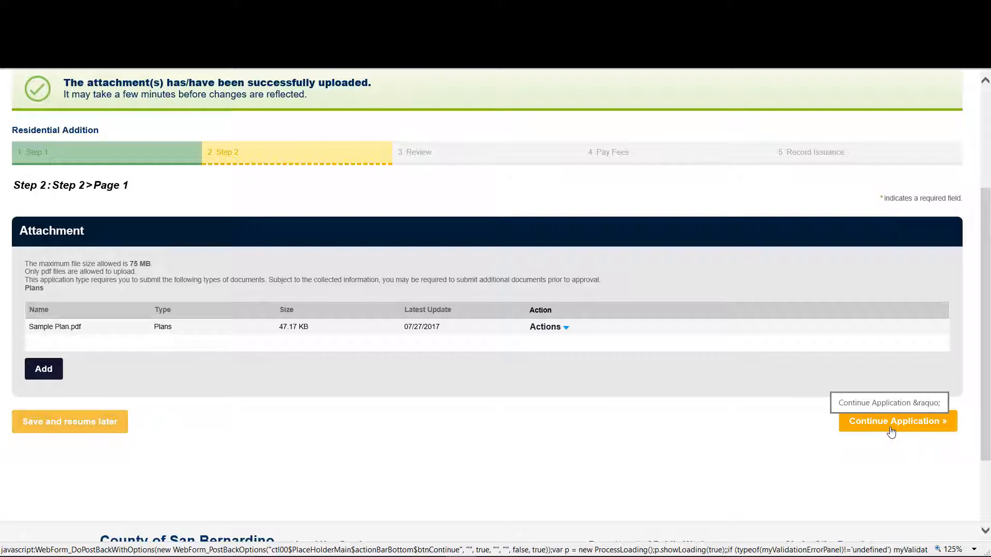
click(896, 421)
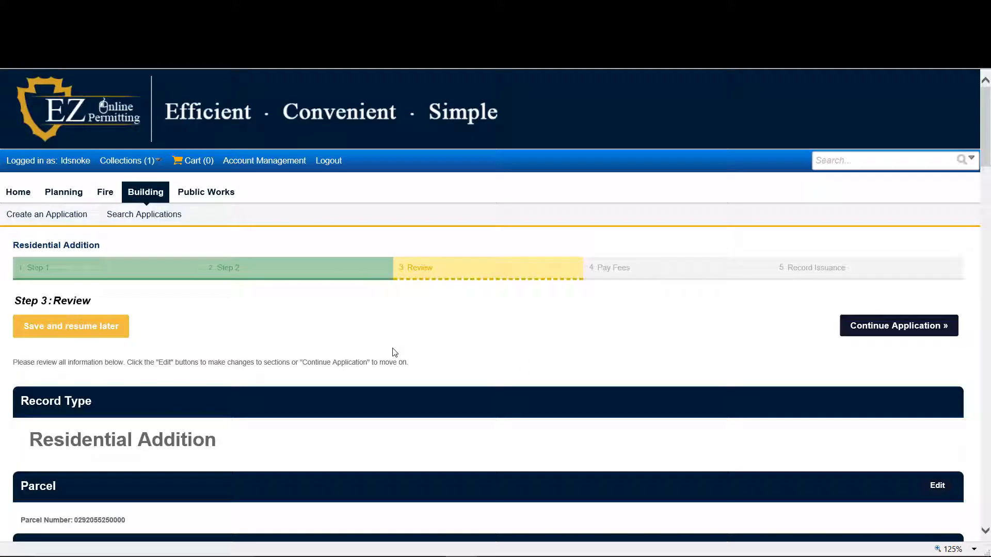
- Review the application, tick the certification, and submit to receive record ADDT-2017-00002
scroll(down, 3)
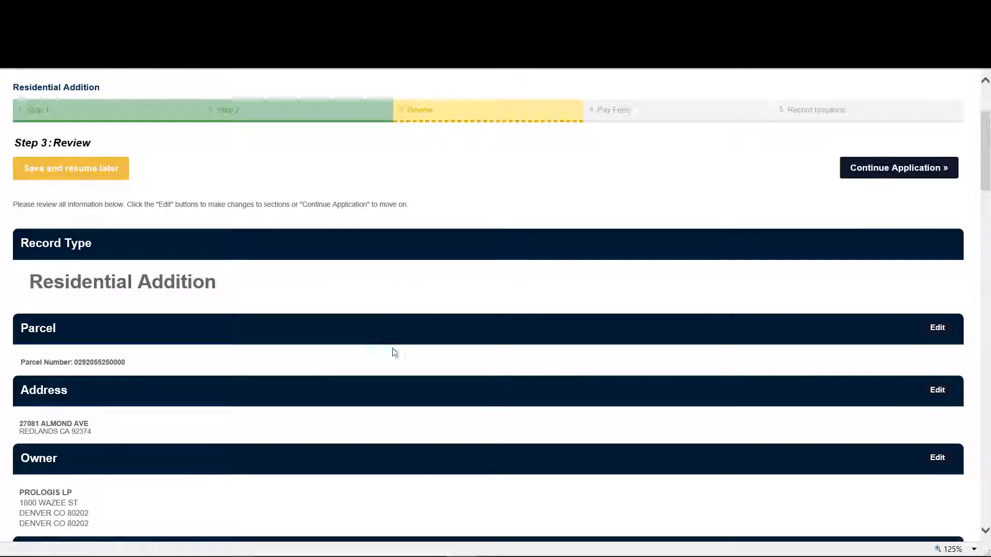
scroll(down, 3)
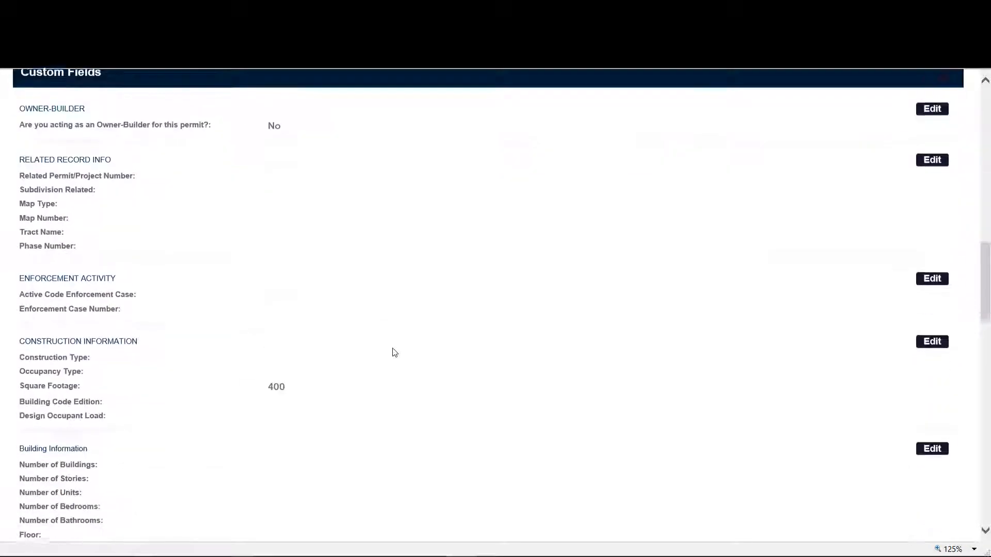
scroll(down, 3)
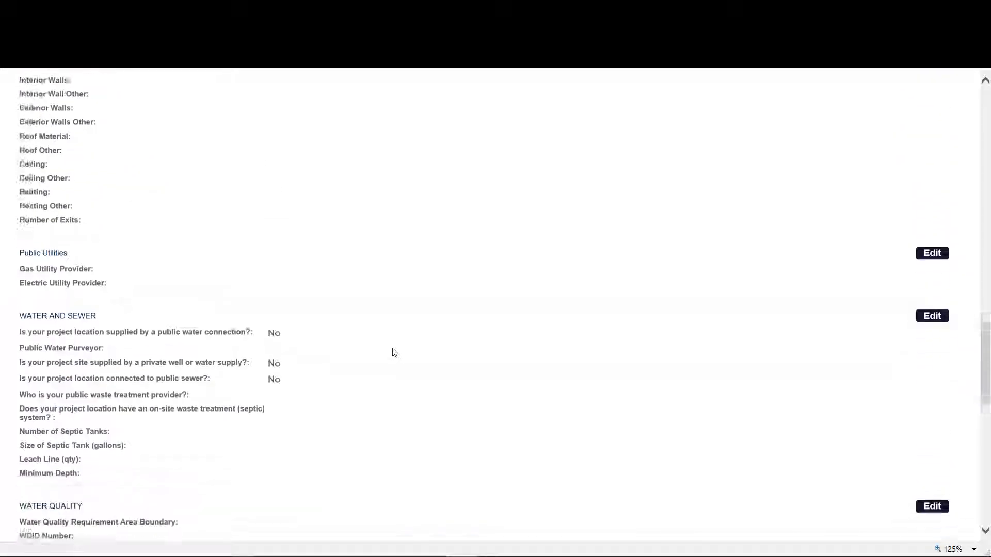
scroll(down, 3)
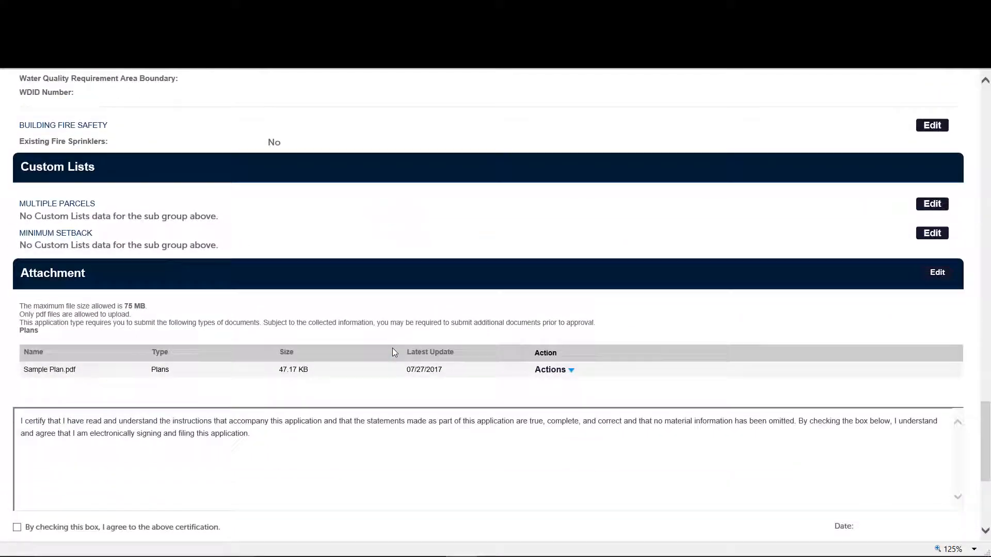
scroll(down, 3)
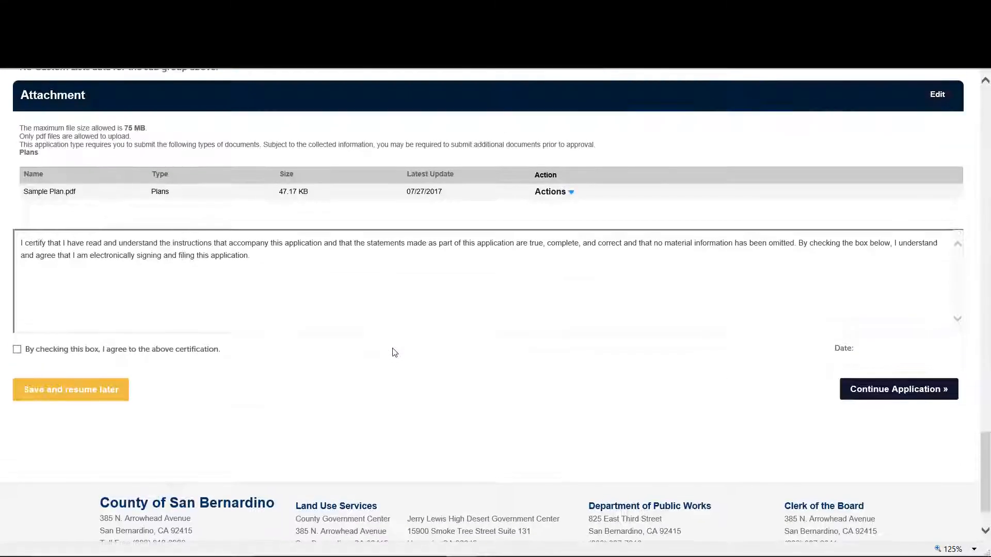
click(17, 349)
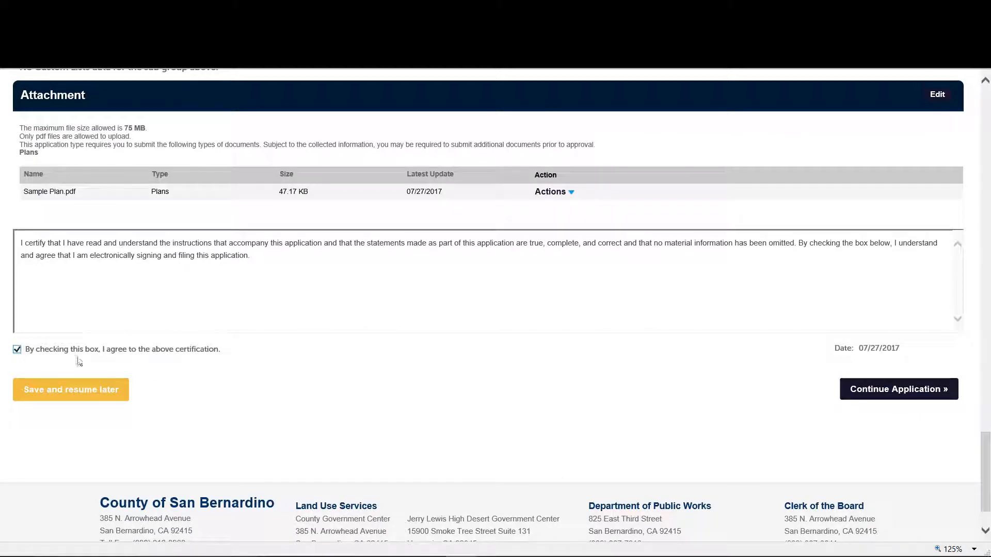
mouse_move(225, 360)
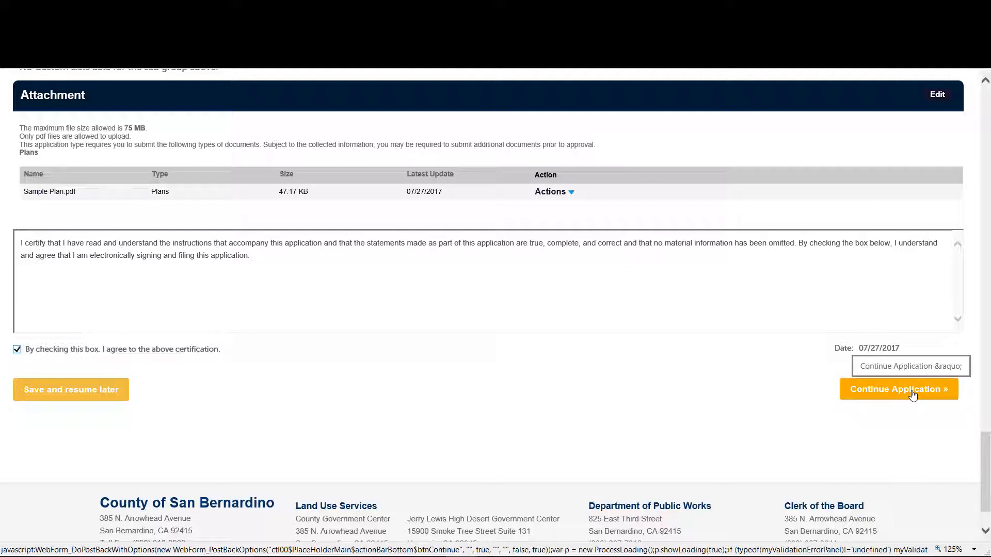
click(897, 388)
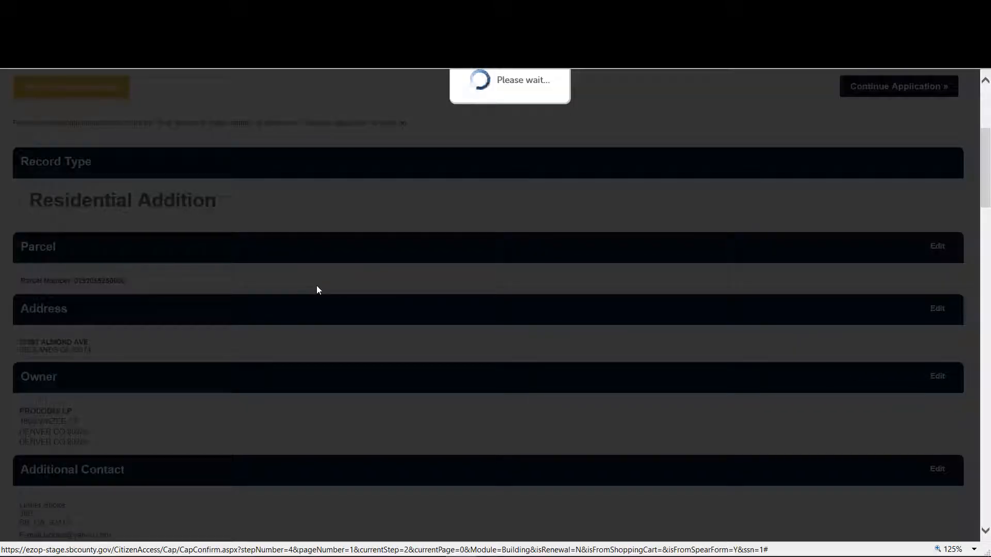
click(897, 87)
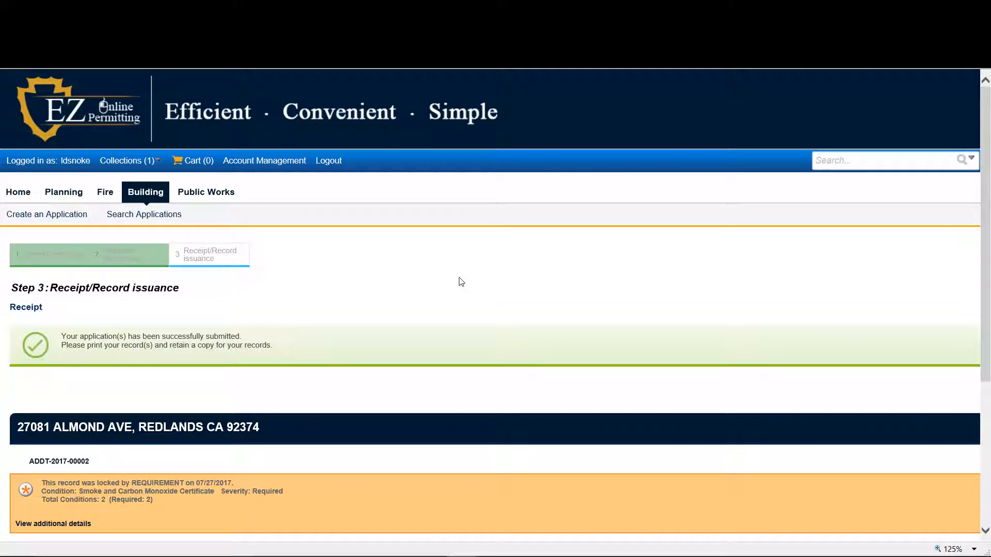
mouse_move(442, 274)
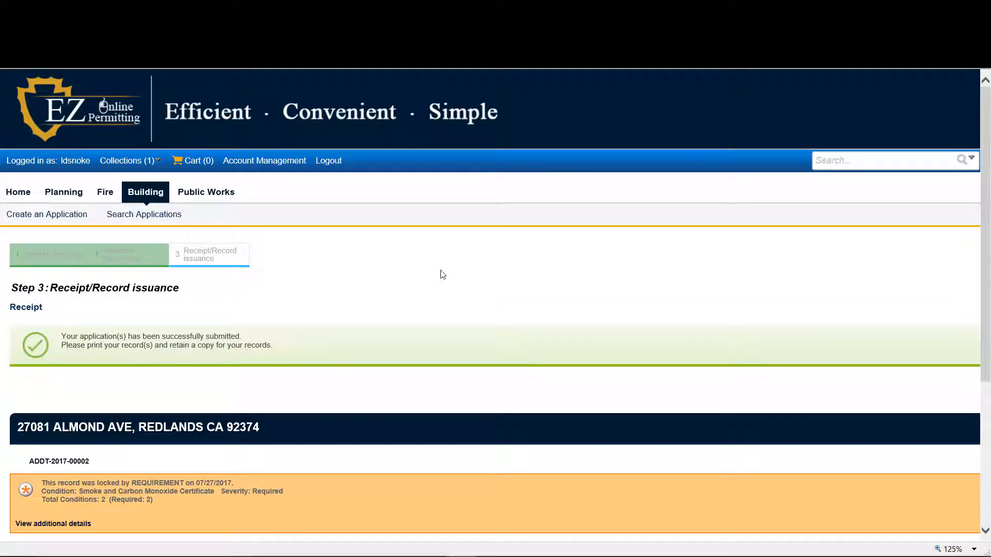